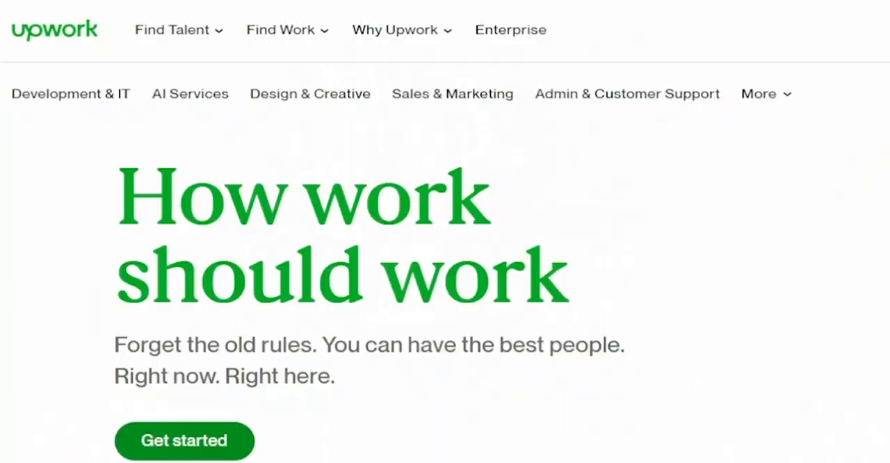
mouse_move(224, 290)
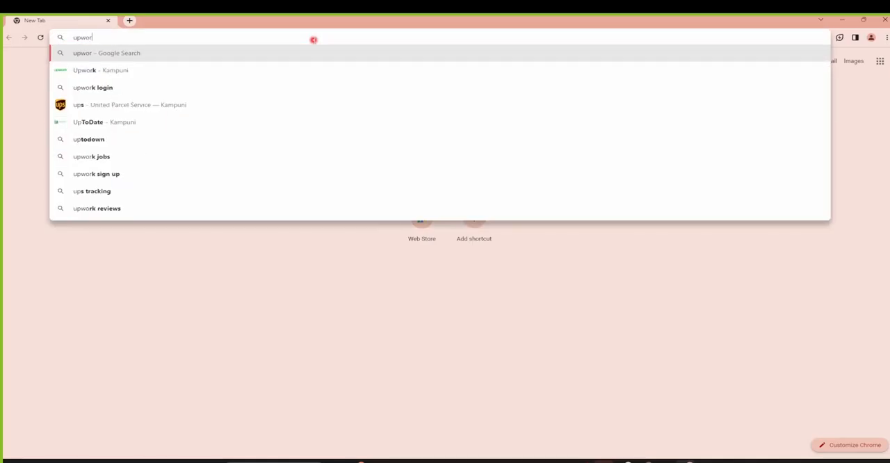
Open the Upwork website from the address-bar suggestion and go to its Sign Up page.
left_click(87, 69)
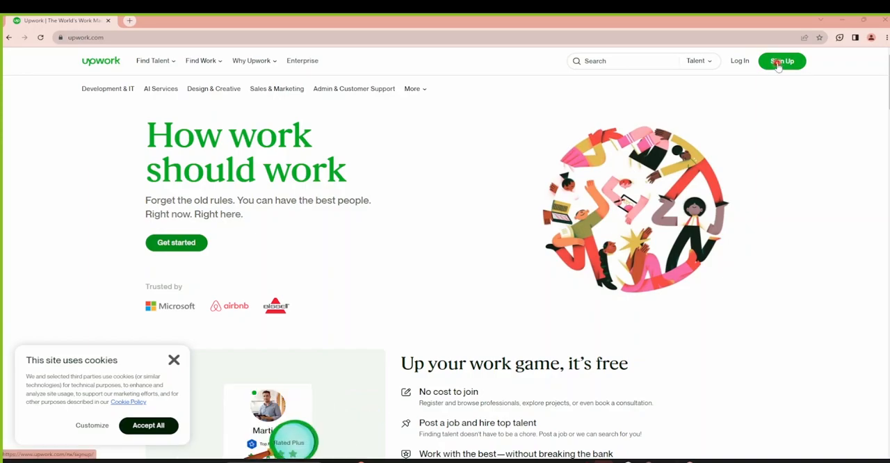
left_click(780, 61)
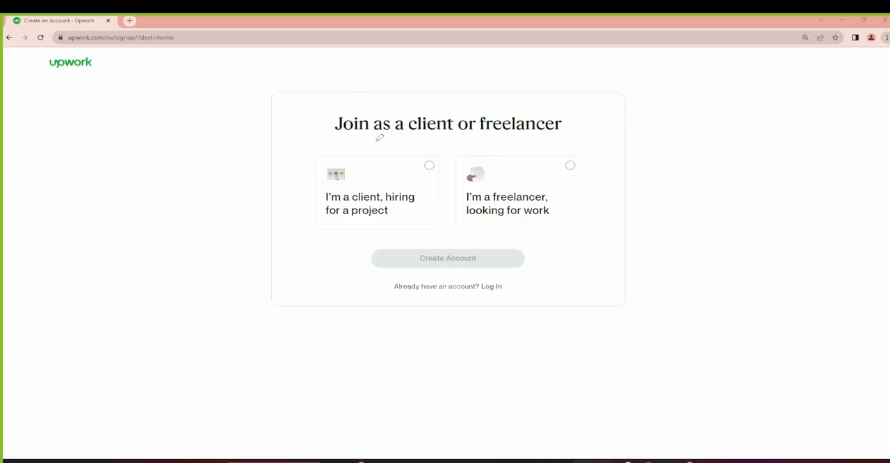
mouse_move(412, 132)
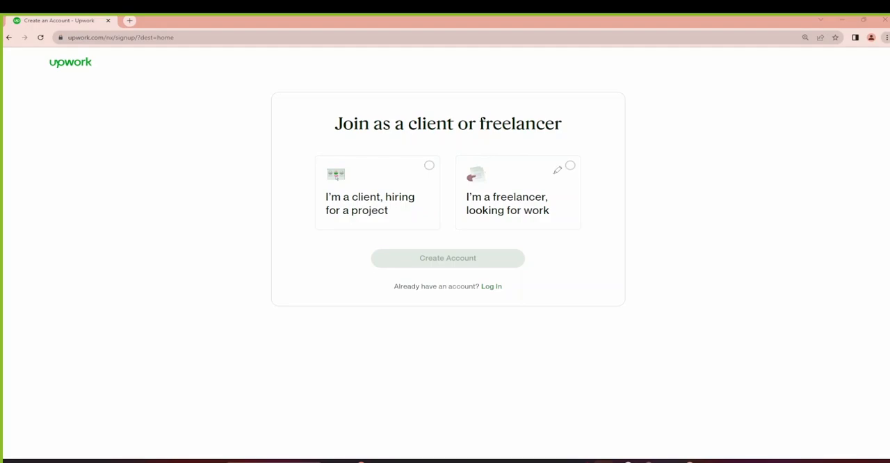
Join as 'I'm a freelancer, looking for work' and continue to the freelancer sign-up form.
left_click(517, 193)
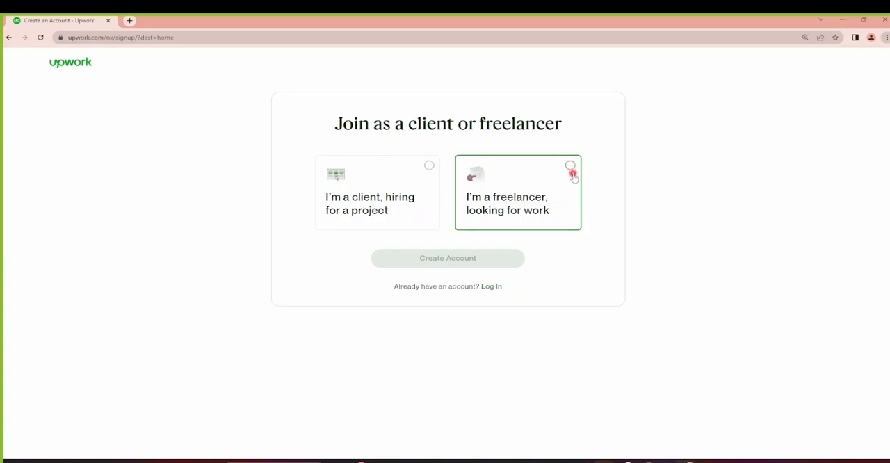
left_click(569, 165)
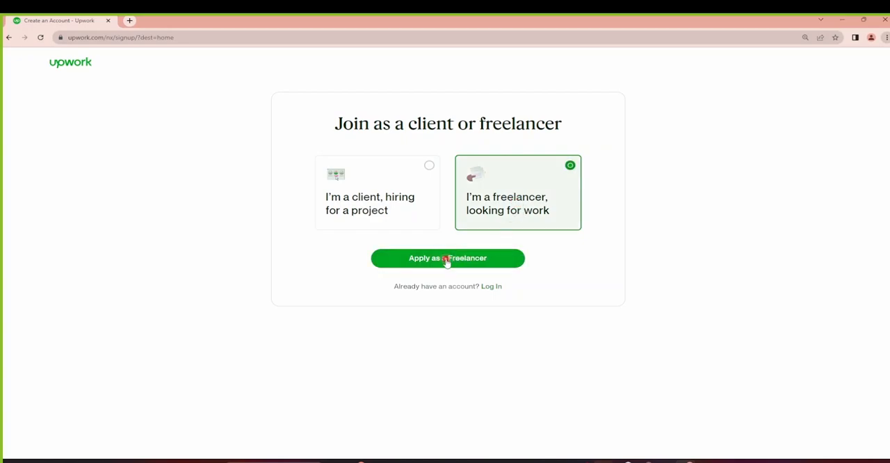
left_click(447, 258)
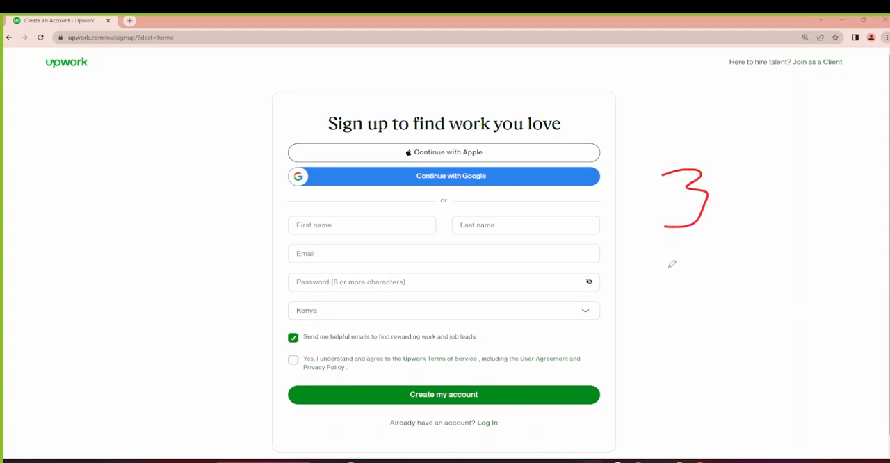
mouse_move(499, 144)
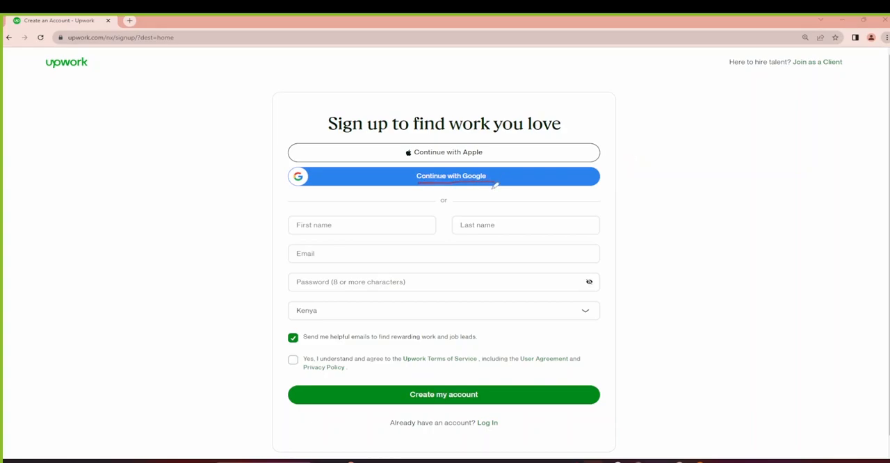
mouse_move(558, 216)
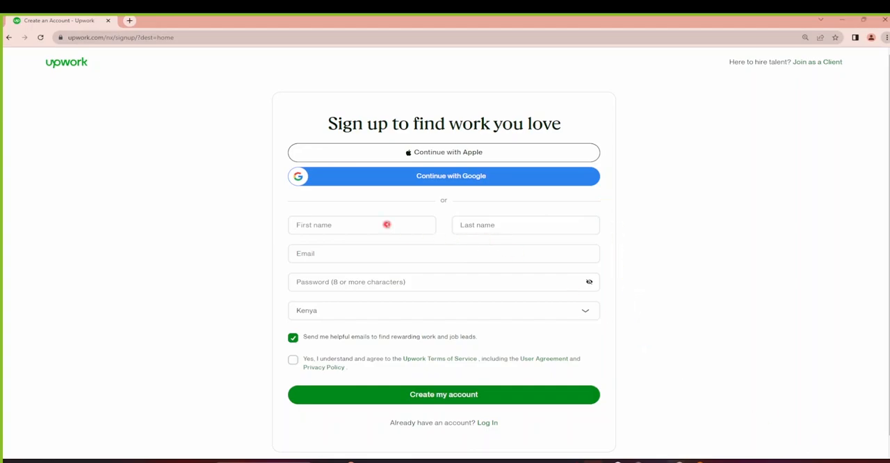
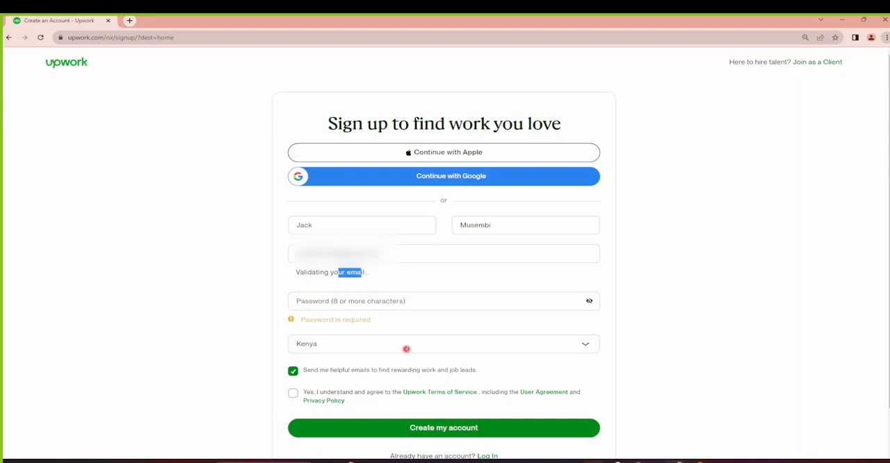
type("•")
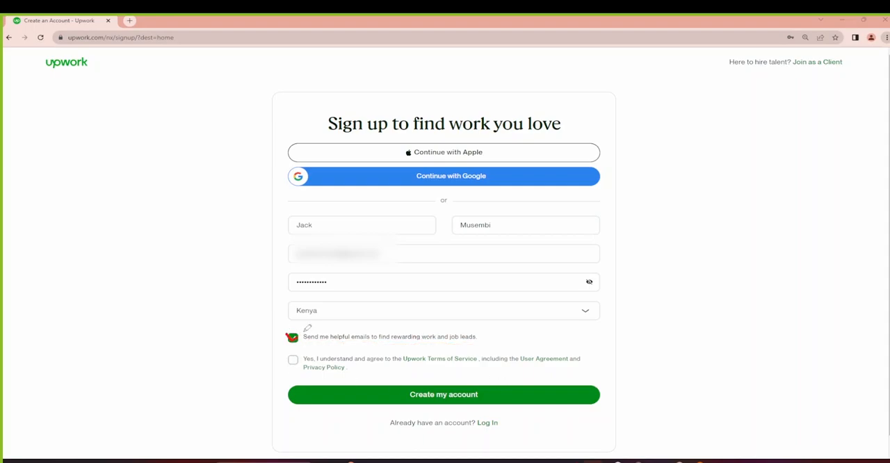
left_click(292, 360)
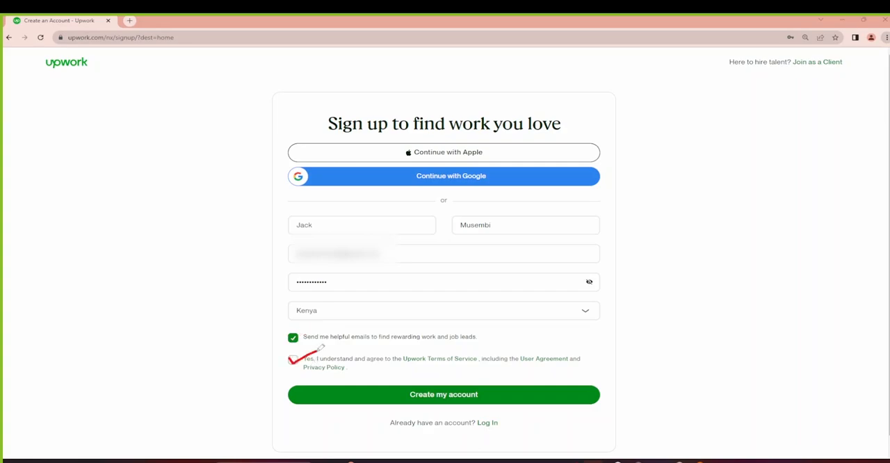
left_click(294, 360)
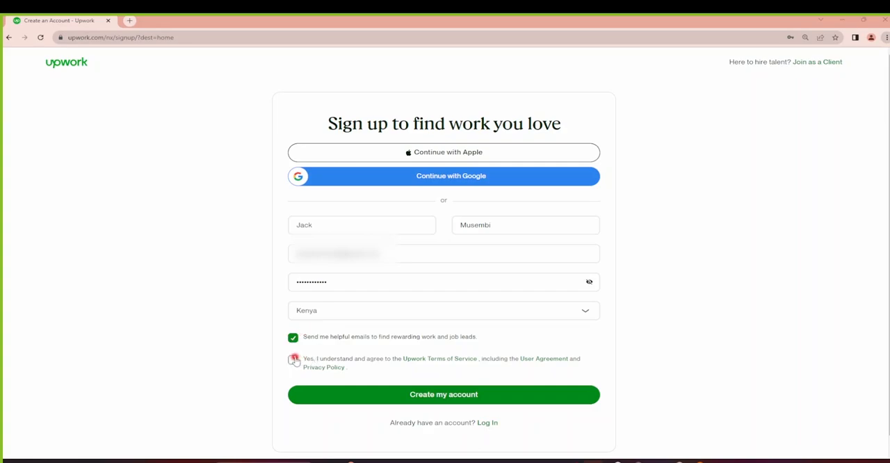
left_click(293, 359)
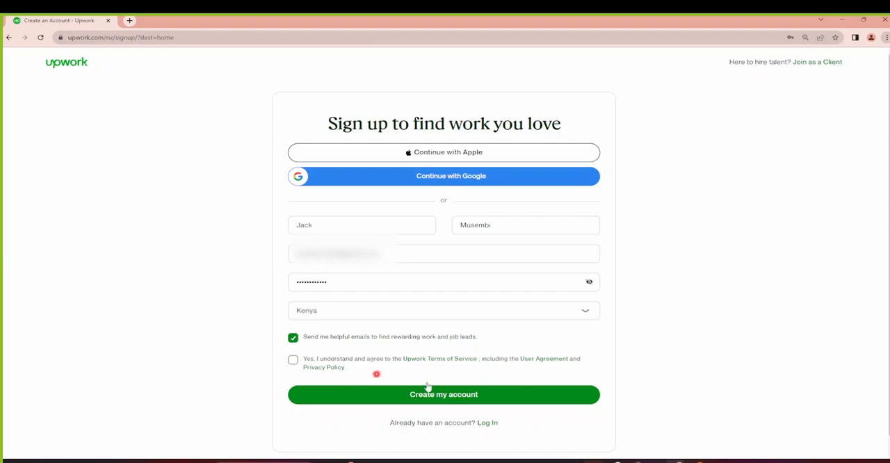
left_click(293, 359)
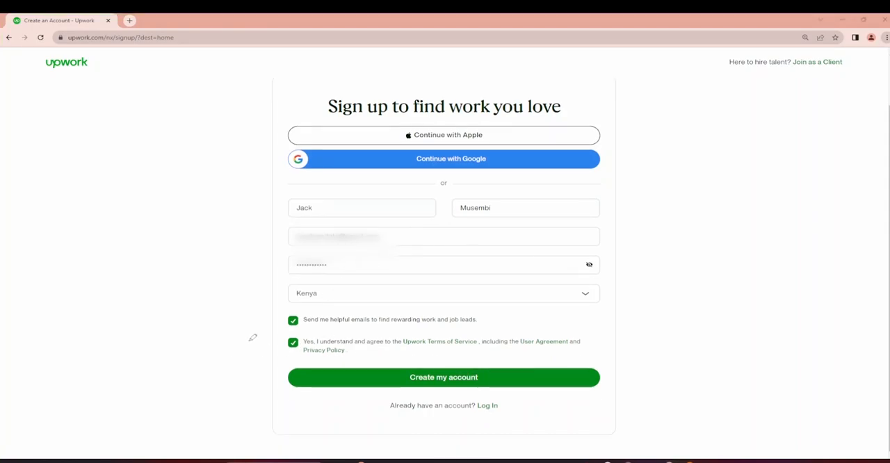
Open Upwork's 'Verify your email address' message in Gmail and verify the email.
left_click_drag(271, 198, 267, 306)
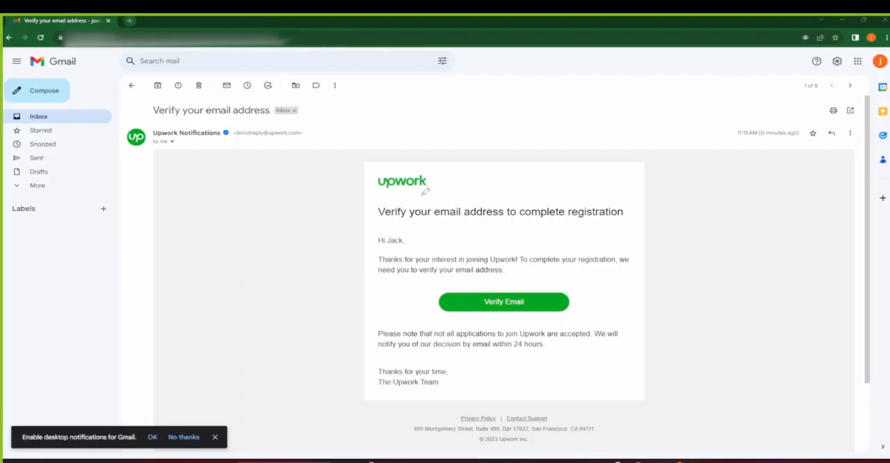
mouse_move(380, 174)
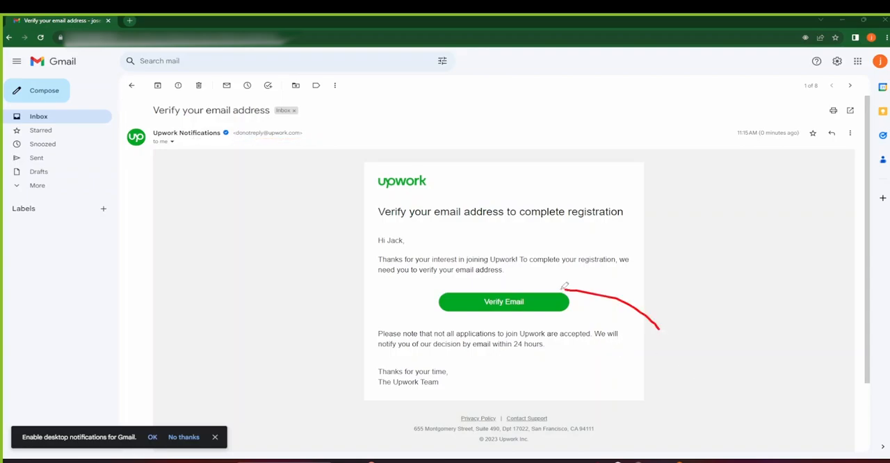
left_click(503, 302)
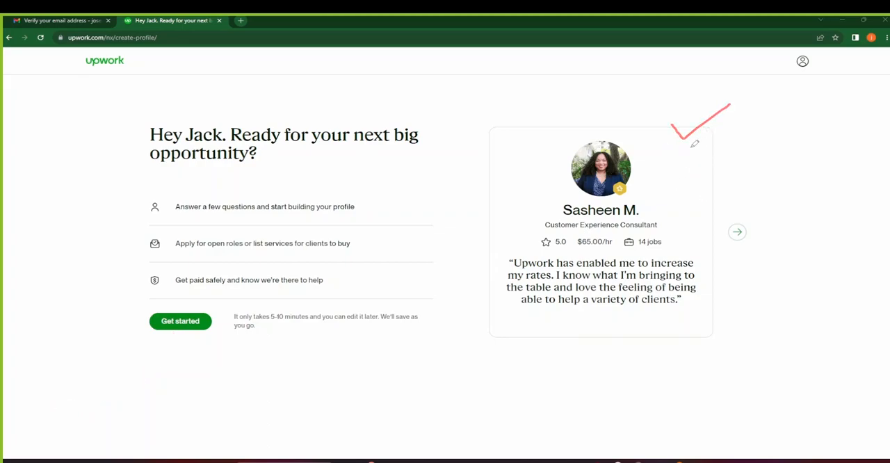
mouse_move(564, 272)
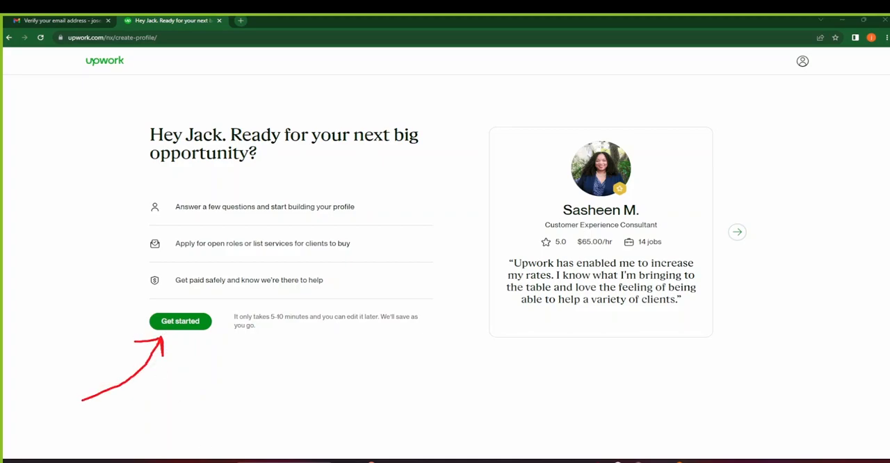
Start profile setup, answer 'I am brand new to this', and advance to step 3/3.
left_click(180, 321)
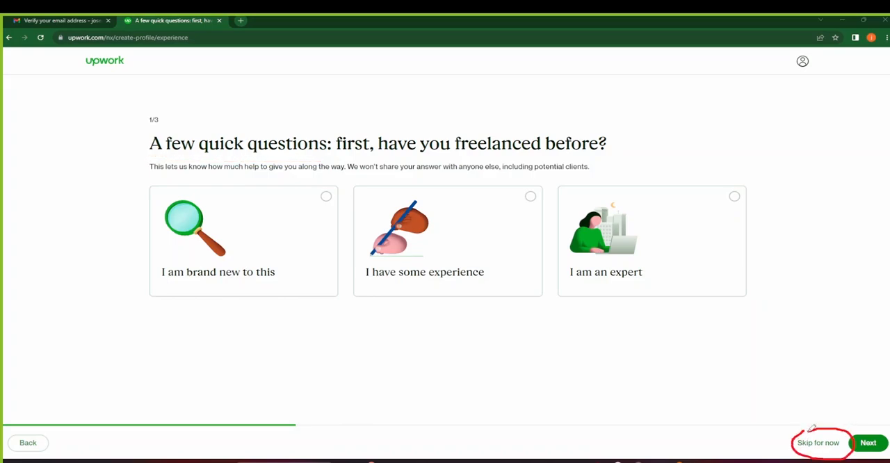
left_click(242, 240)
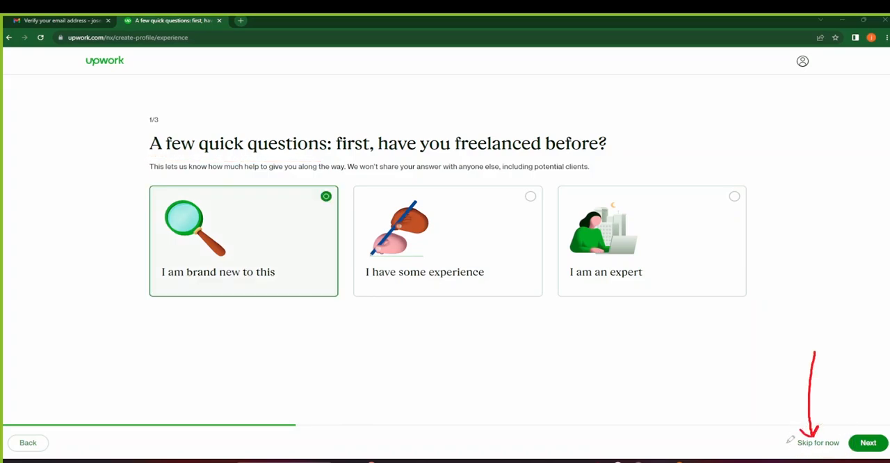
left_click(818, 440)
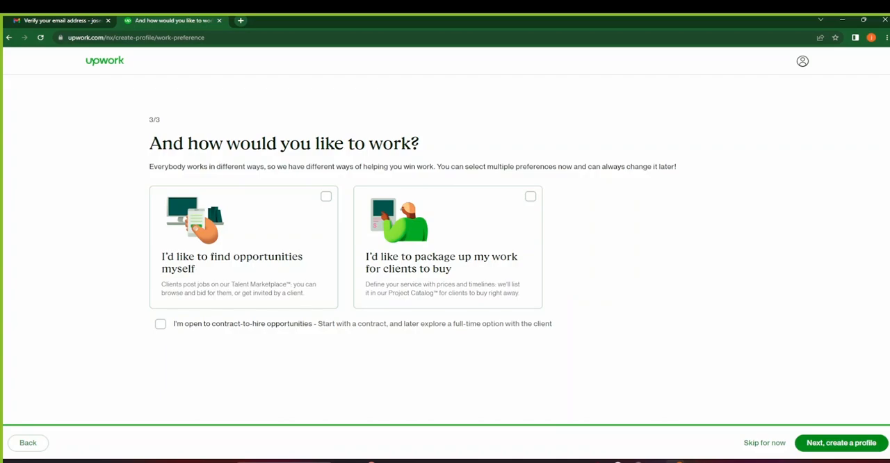
mouse_move(301, 230)
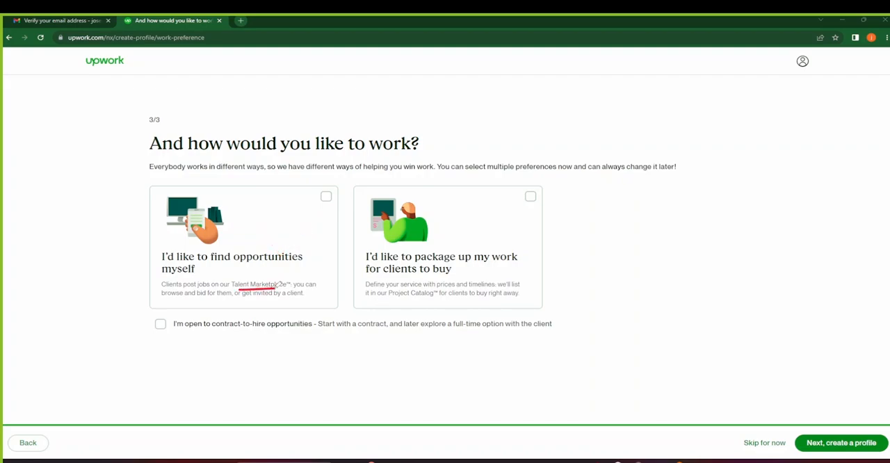
mouse_move(493, 252)
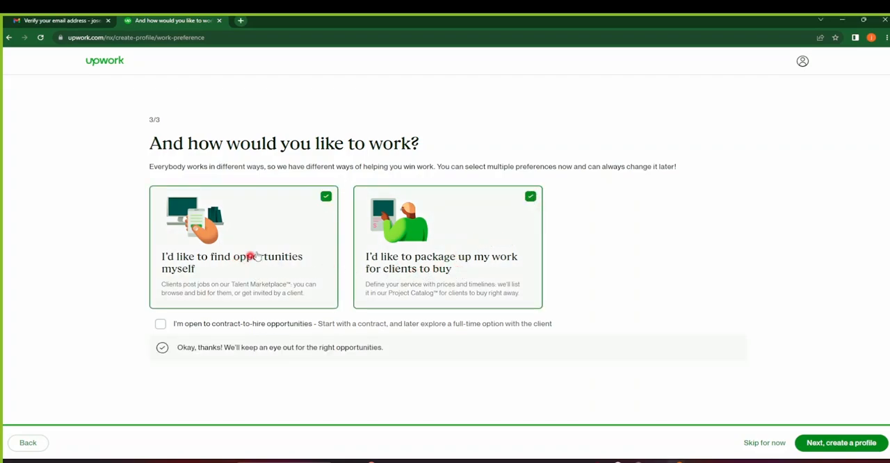
Tick both work-preference cards and contract-to-hire openness, then proceed to creating the profile.
left_click(161, 323)
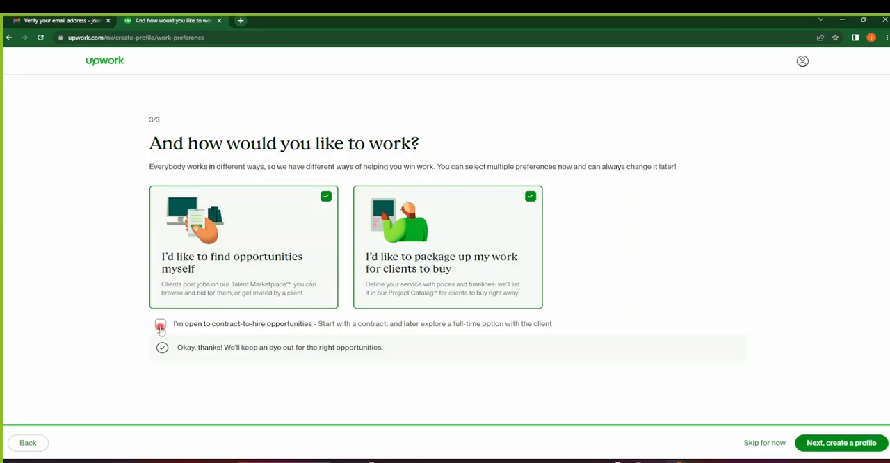
left_click(161, 324)
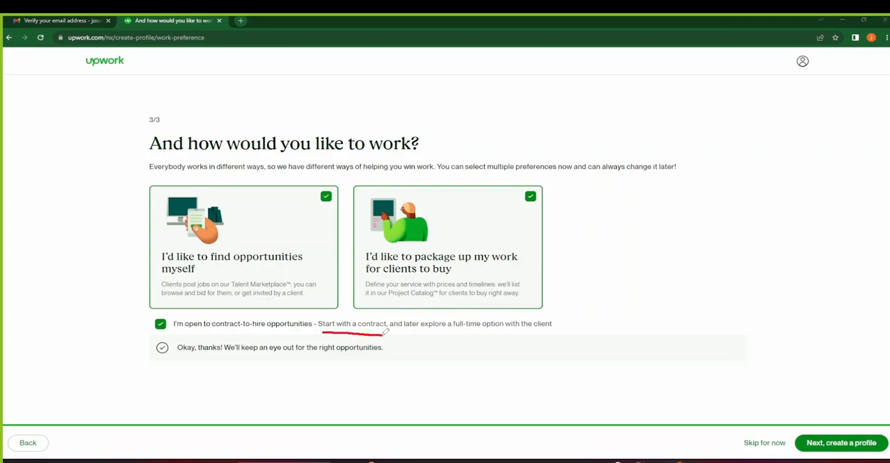
left_click_drag(386, 333, 570, 333)
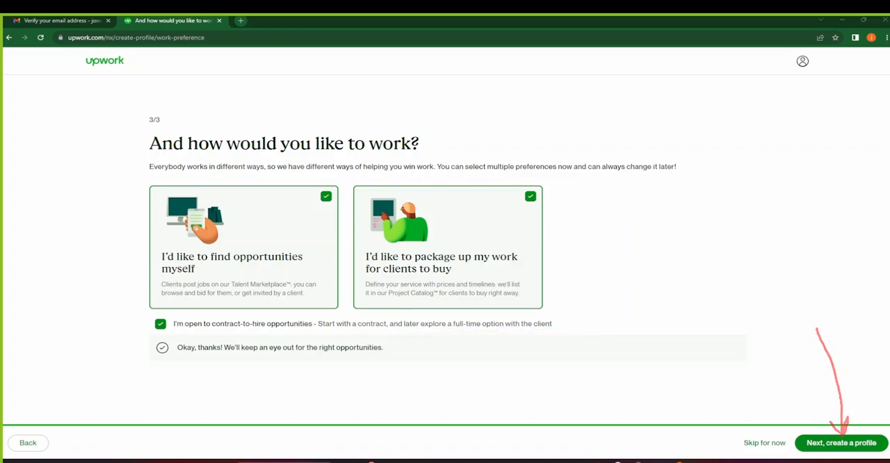
left_click(841, 442)
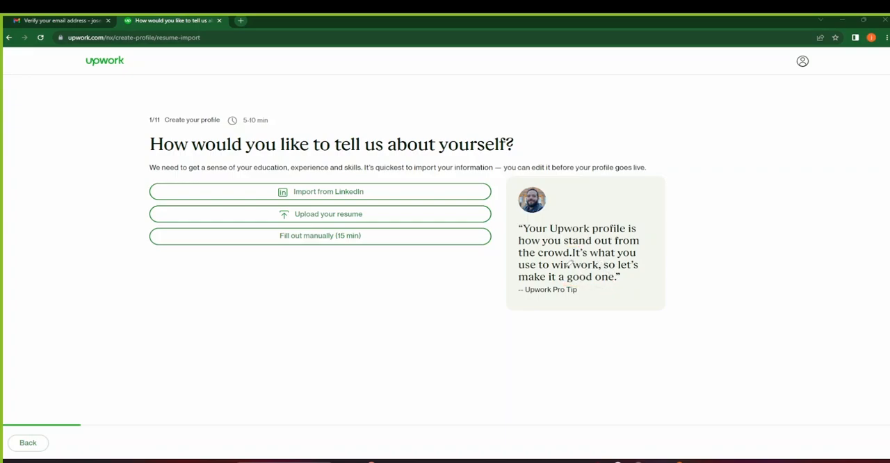
mouse_move(265, 174)
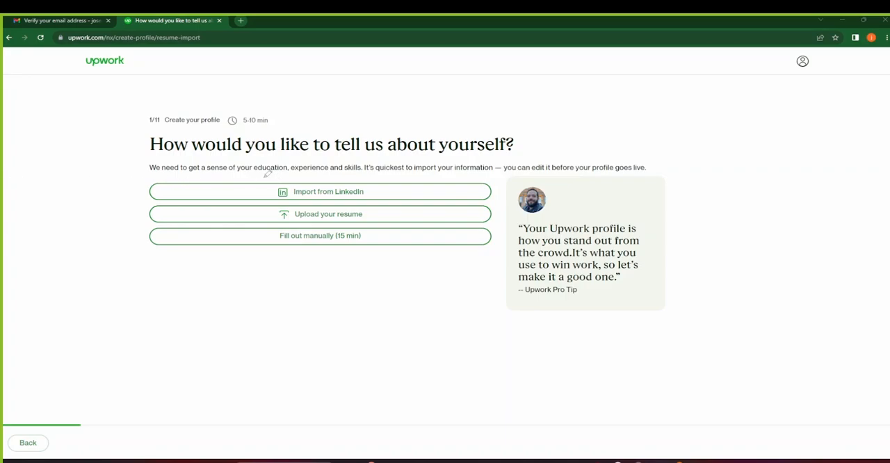
mouse_move(377, 191)
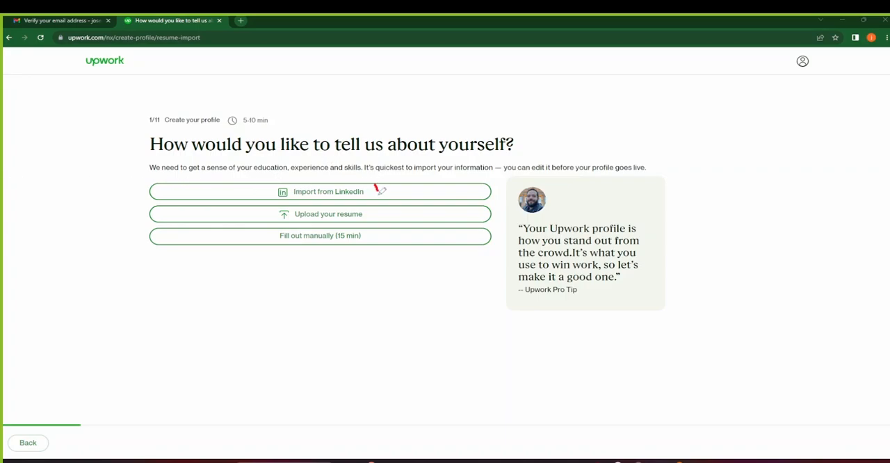
mouse_move(382, 217)
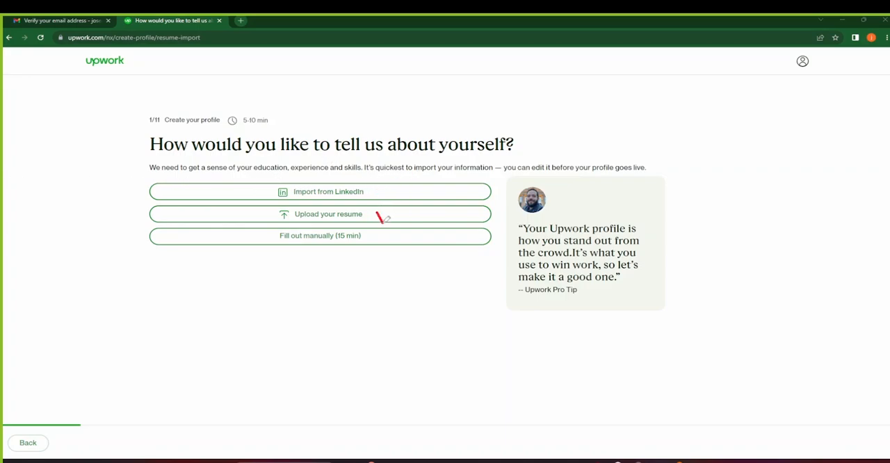
mouse_move(378, 234)
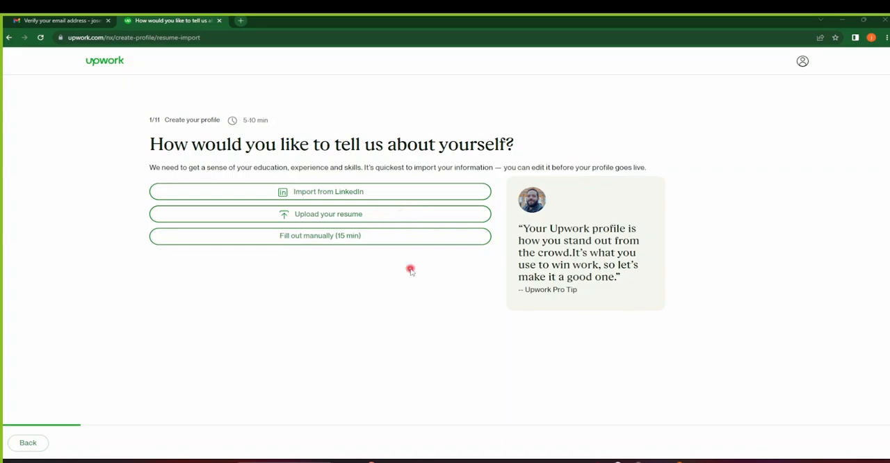
Choose 'Fill out manually (15 min)' to reach the professional title step.
left_click(319, 236)
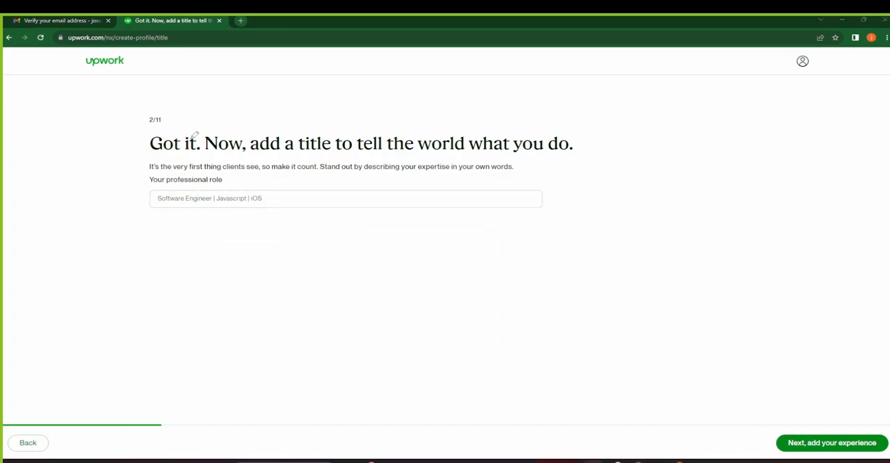
mouse_move(289, 149)
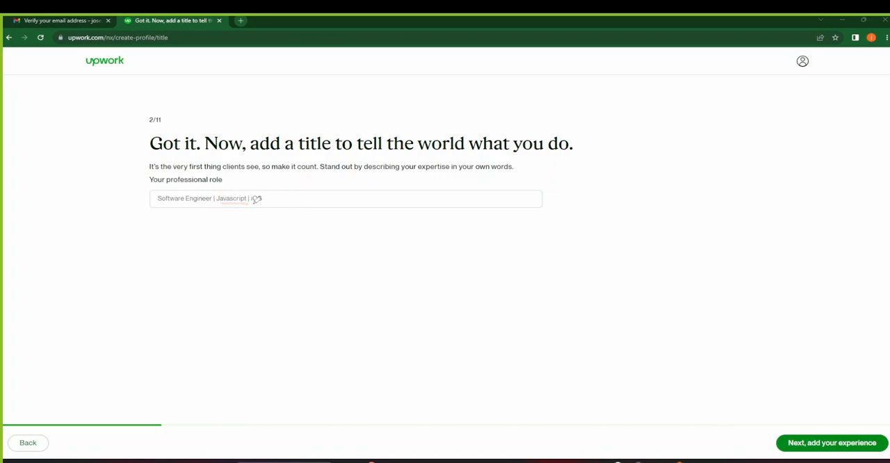
Try several role titles before settling on 'Software Engineer | Python'.
type("iOS")
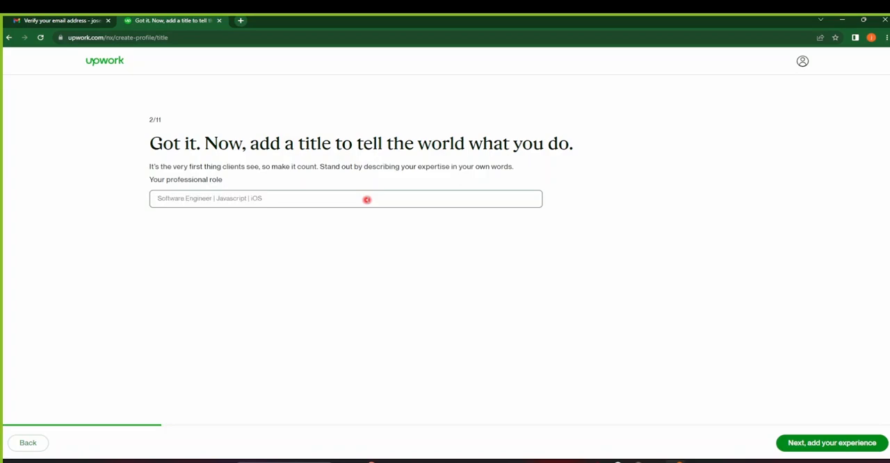
type("YouT")
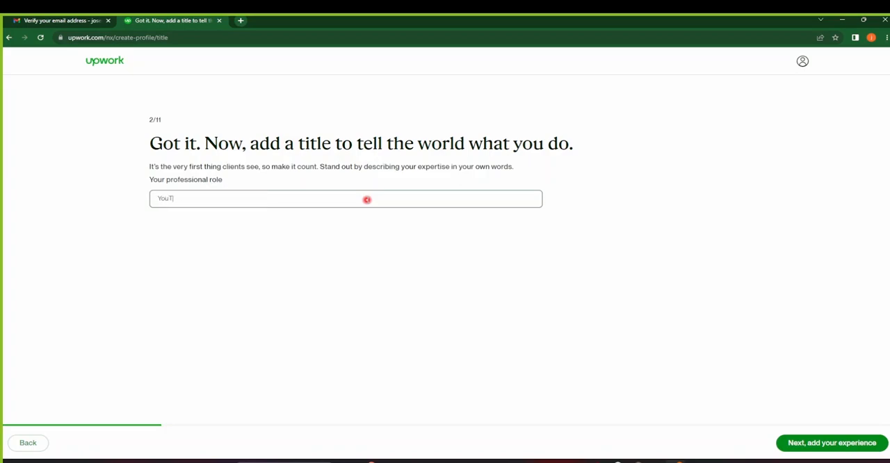
type("YouTube Content Creator")
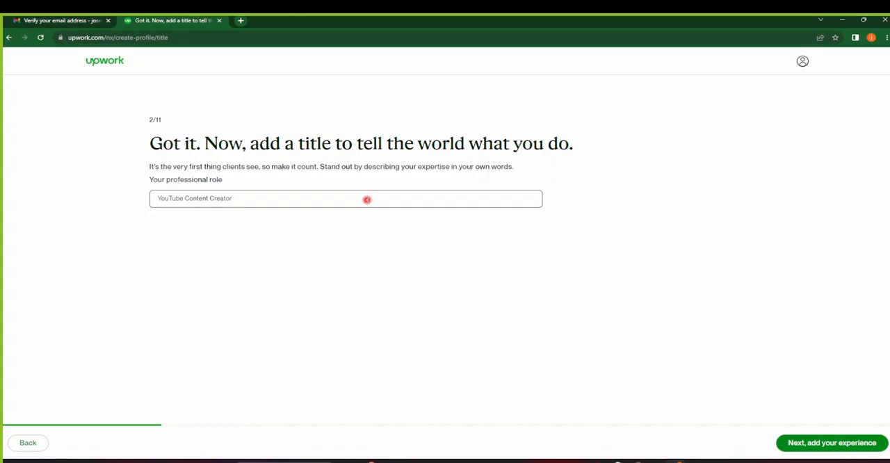
type("V")
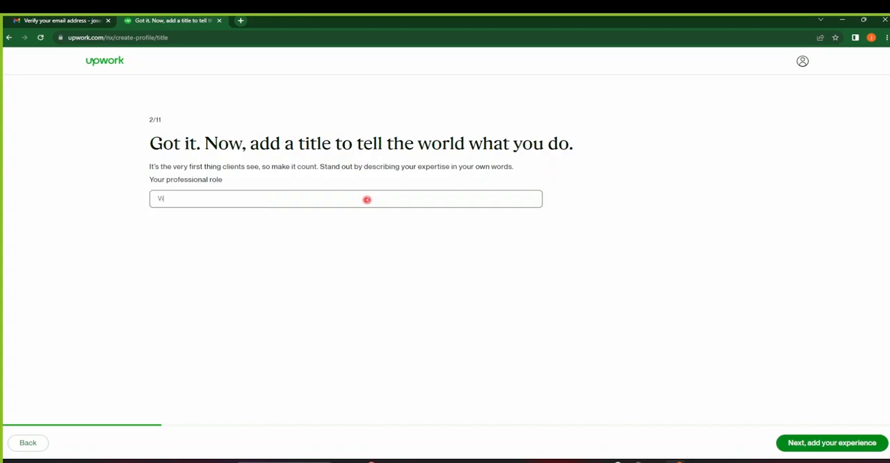
type("ideo E")
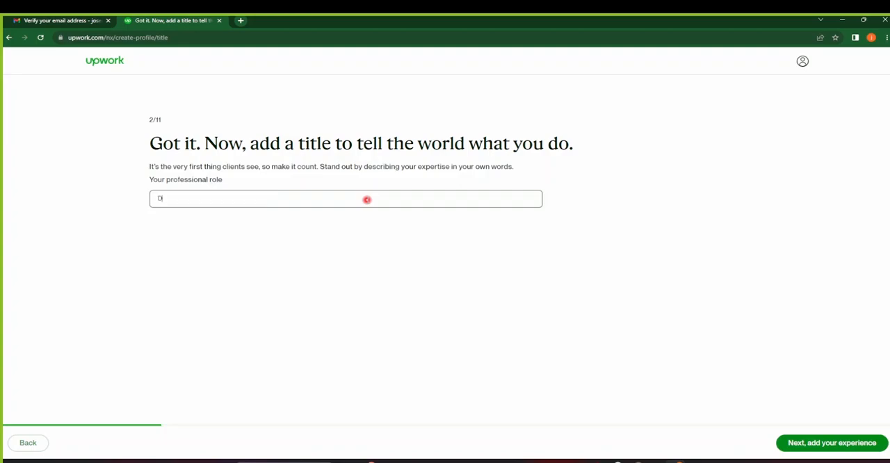
type("ata")
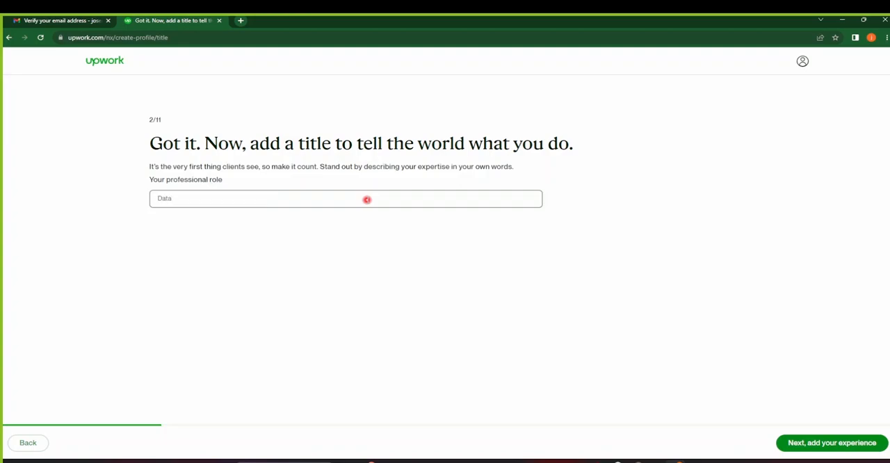
type("Analyt")
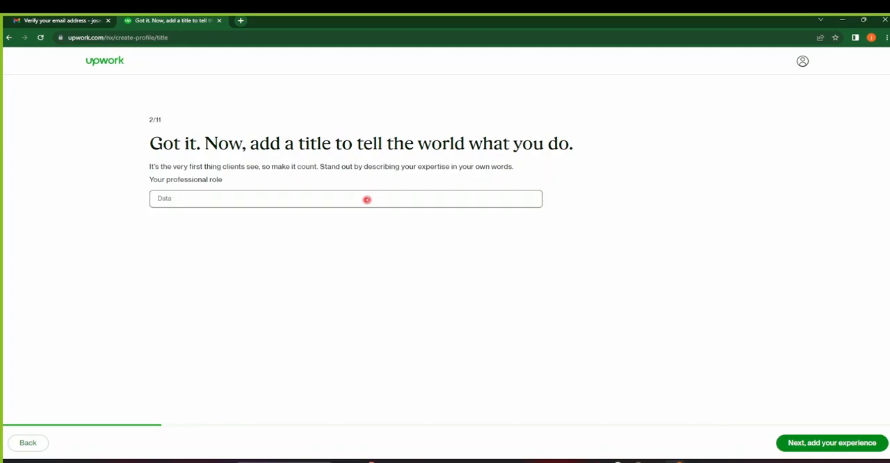
type("Software Engineer | Javascript | iOS")
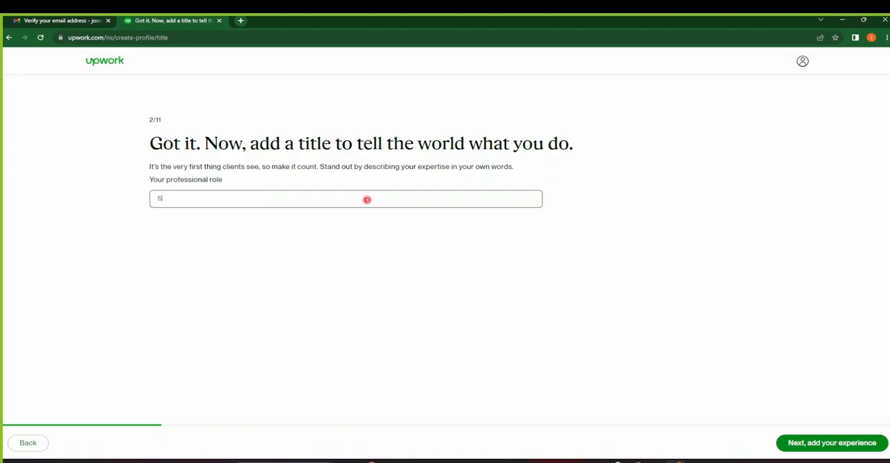
type("ofr")
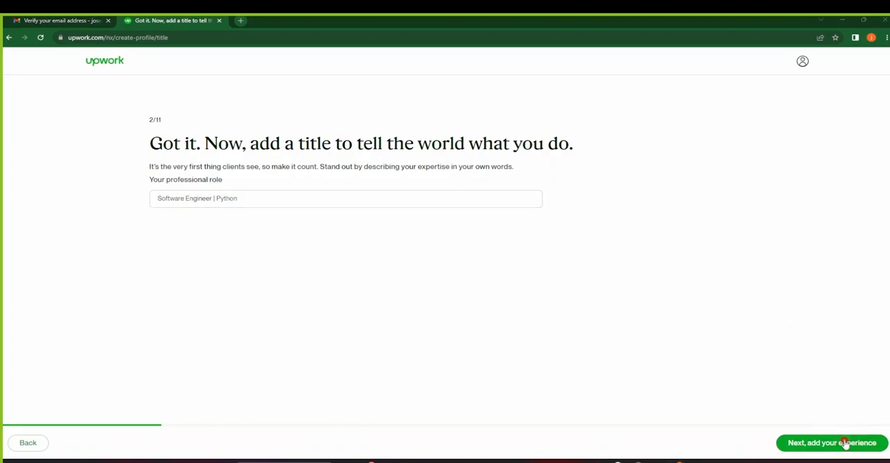
Continue to step 3/11, the work experience page.
left_click(831, 442)
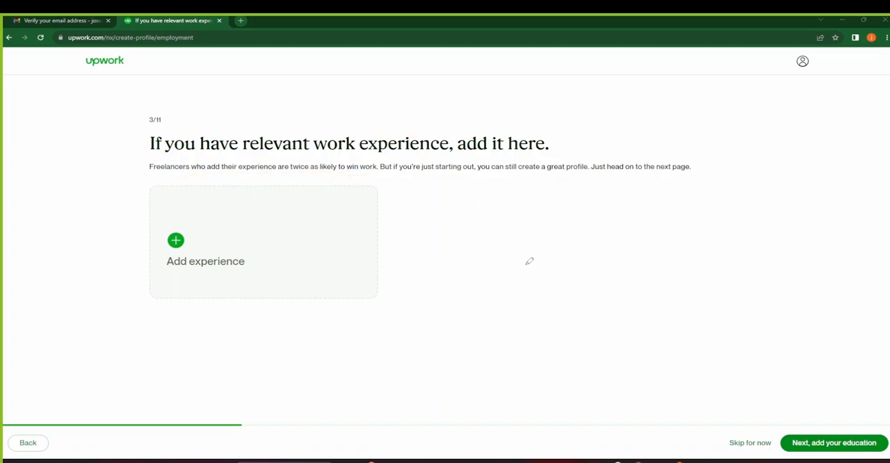
mouse_move(398, 290)
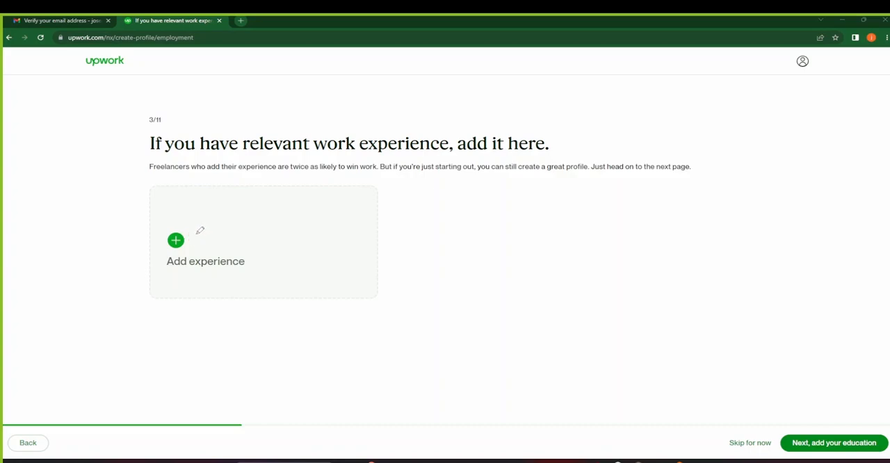
mouse_move(605, 277)
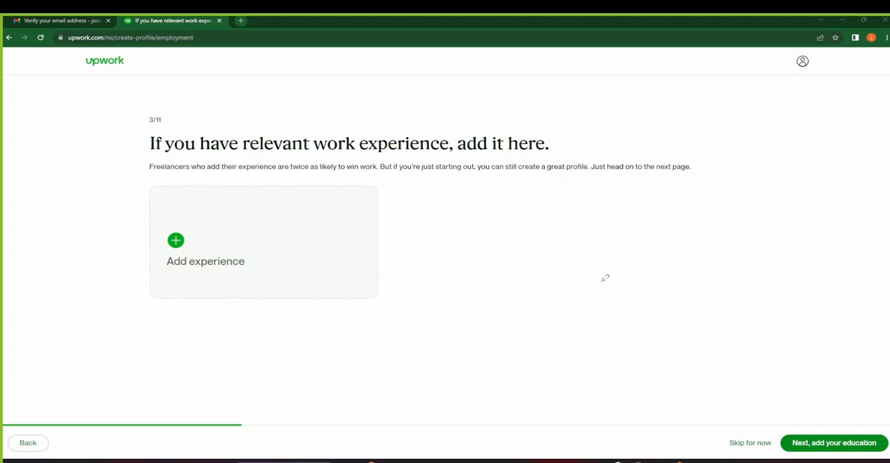
mouse_move(626, 287)
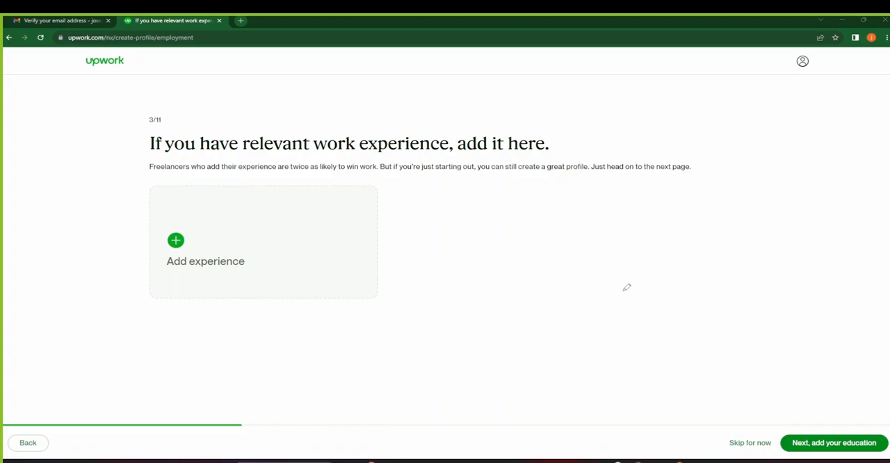
mouse_move(653, 296)
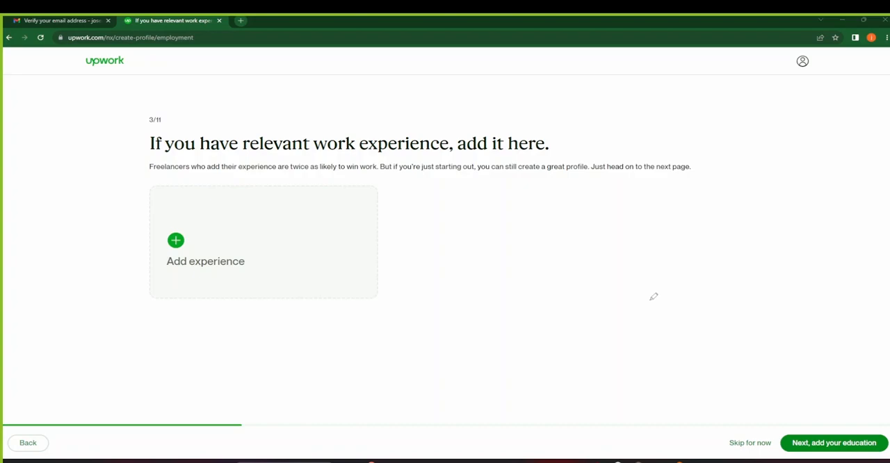
mouse_move(692, 310)
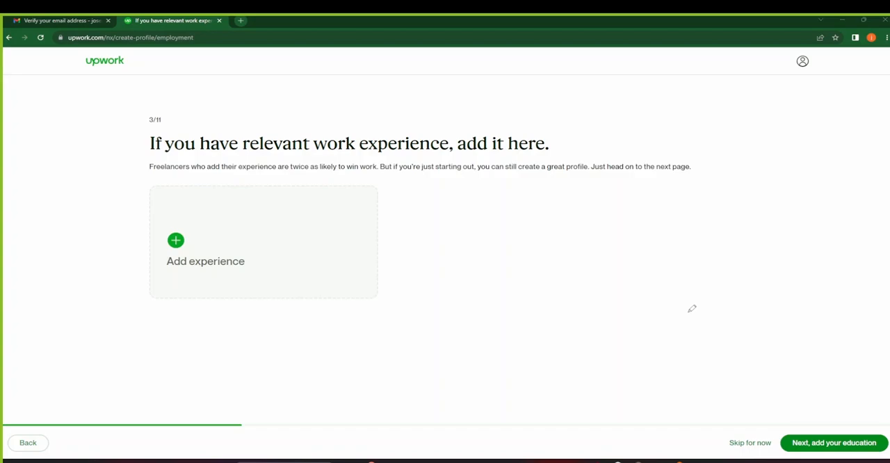
mouse_move(706, 371)
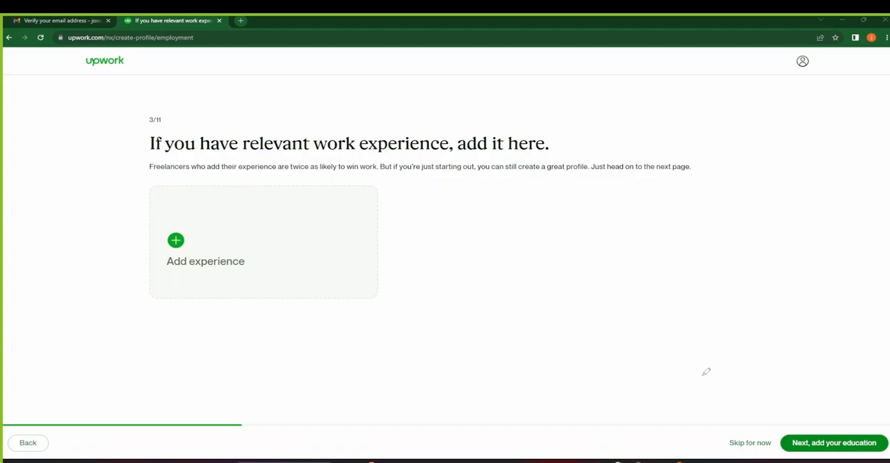
Start a work experience entry at Amazon, located in California, United States, not current.
left_click(175, 240)
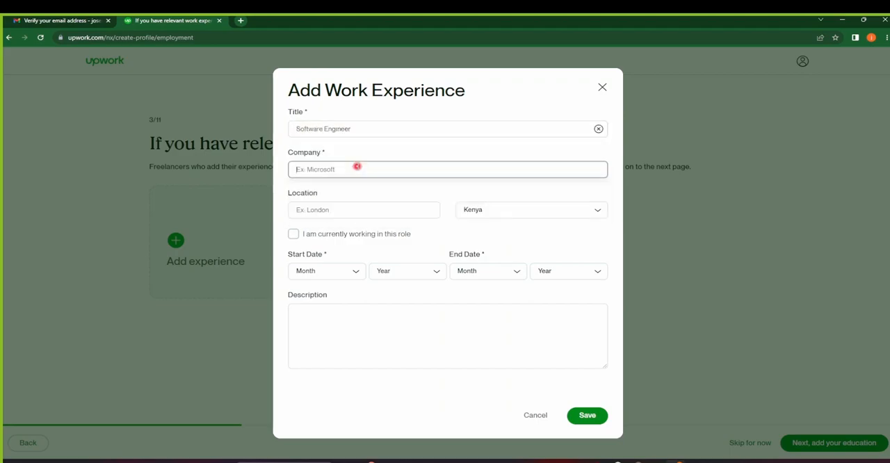
type("Amazon")
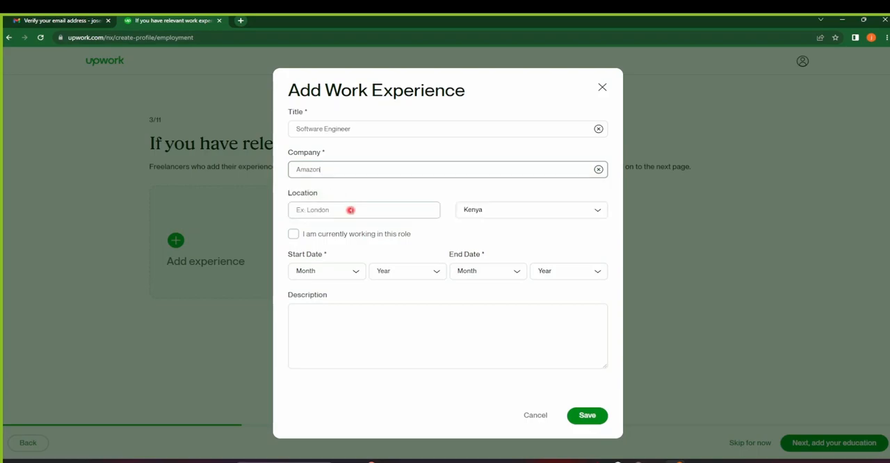
left_click(530, 209)
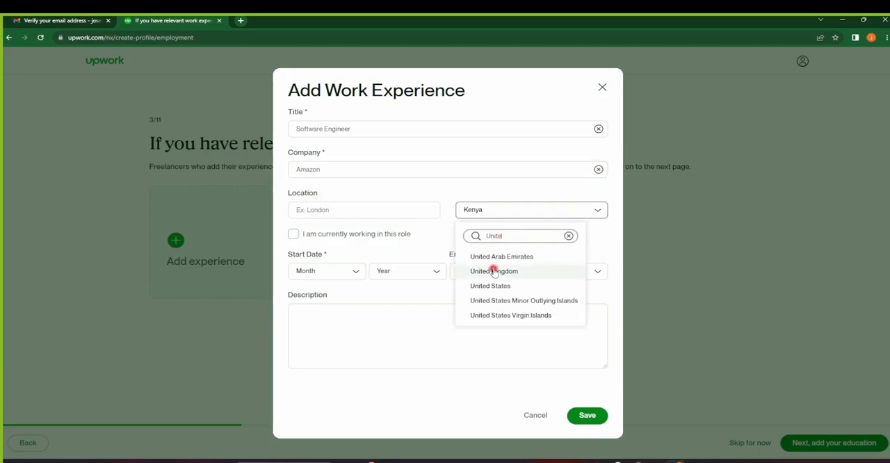
left_click(490, 286)
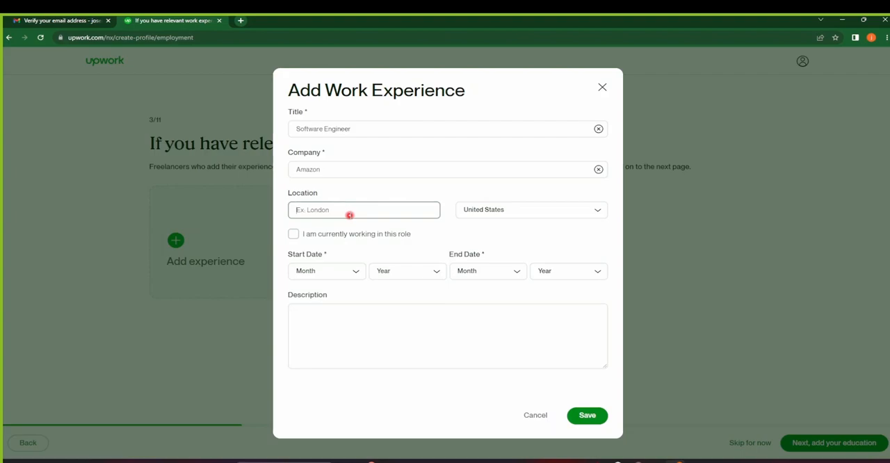
type("California")
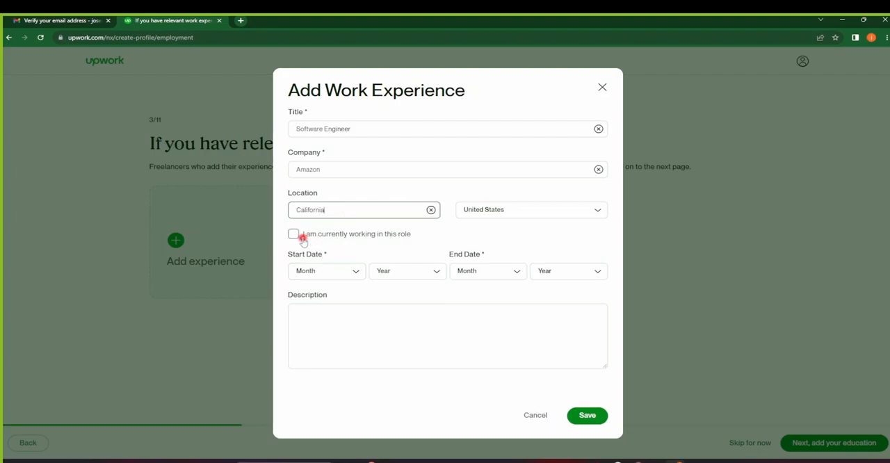
left_click(293, 234)
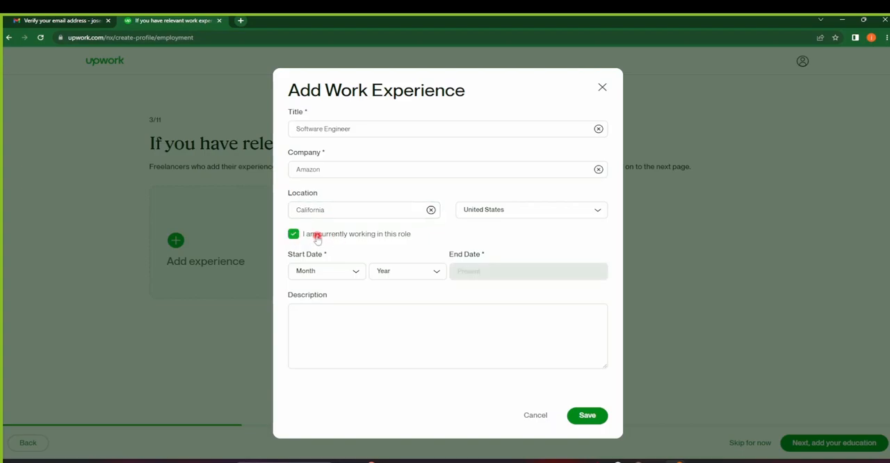
left_click(292, 233)
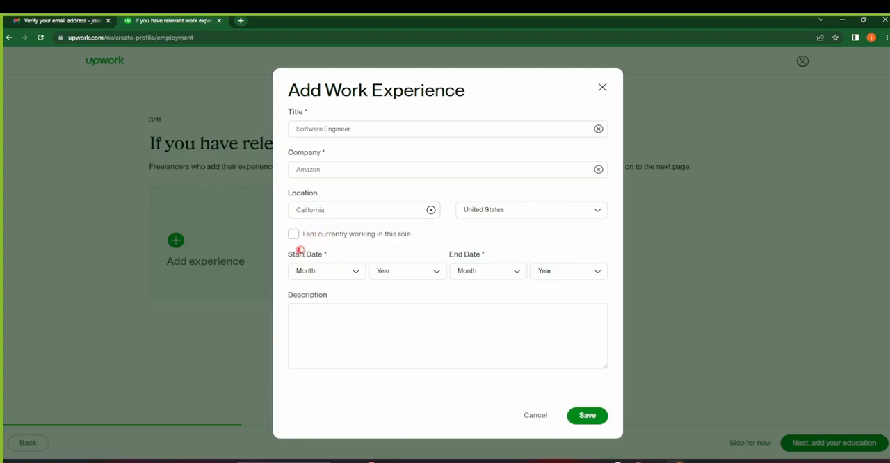
Set dates January 2020–February 2022 and type the project description with its URL.
left_click(326, 271)
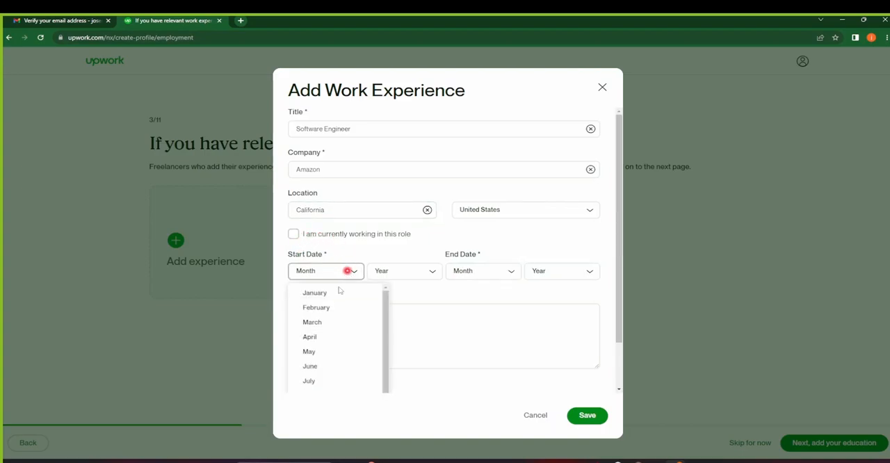
left_click(406, 271)
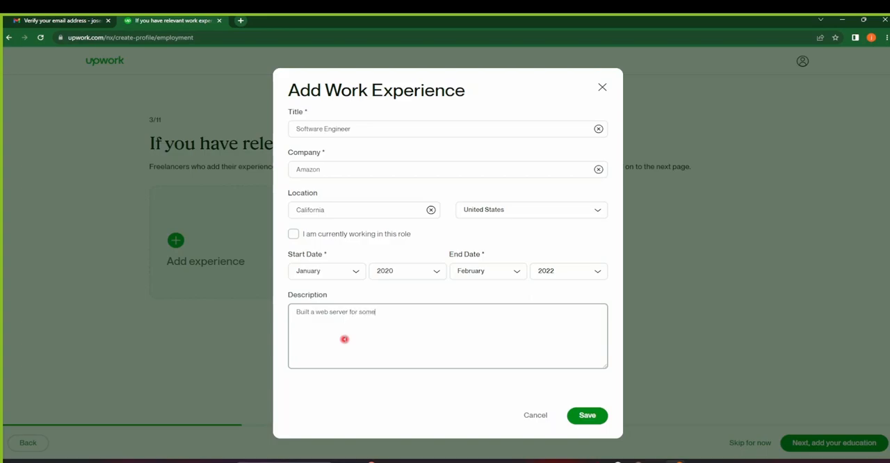
type("certain project.")
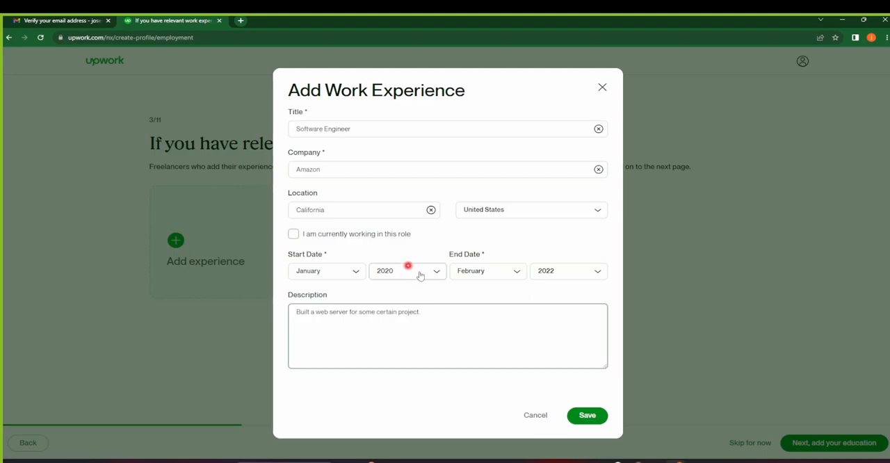
type("httpsj")
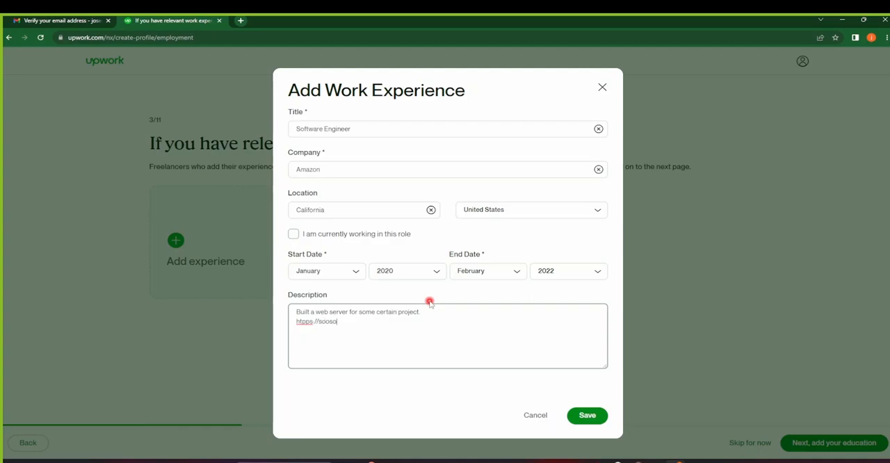
type("s.com")
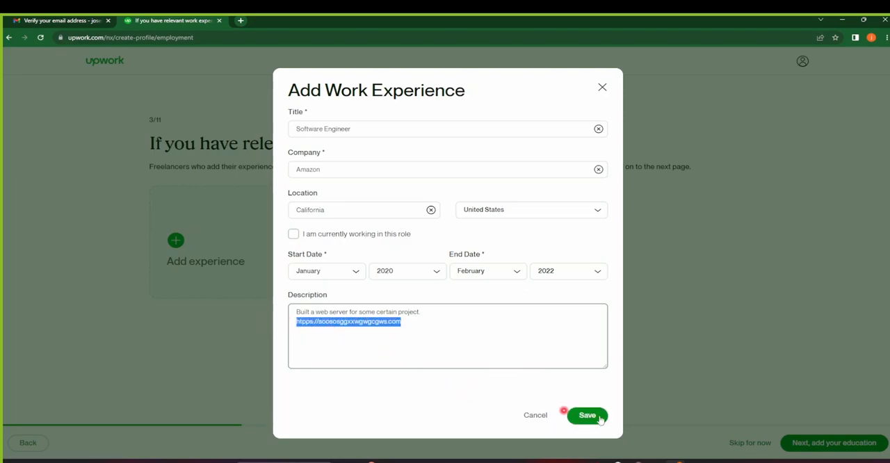
Save the Amazon Software Engineer experience entry and proceed to the education step.
left_click(588, 416)
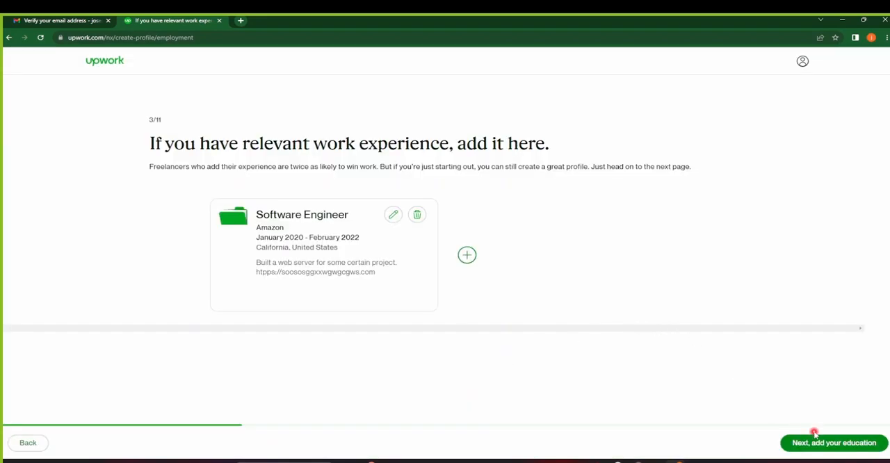
left_click(833, 443)
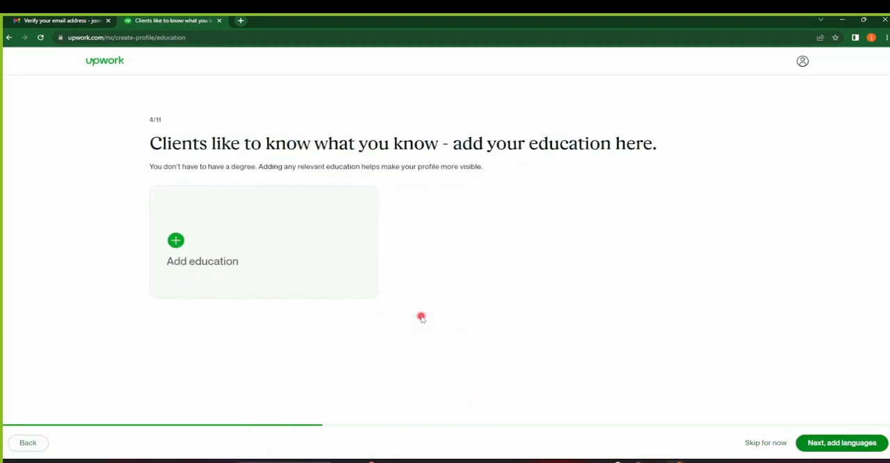
mouse_move(279, 174)
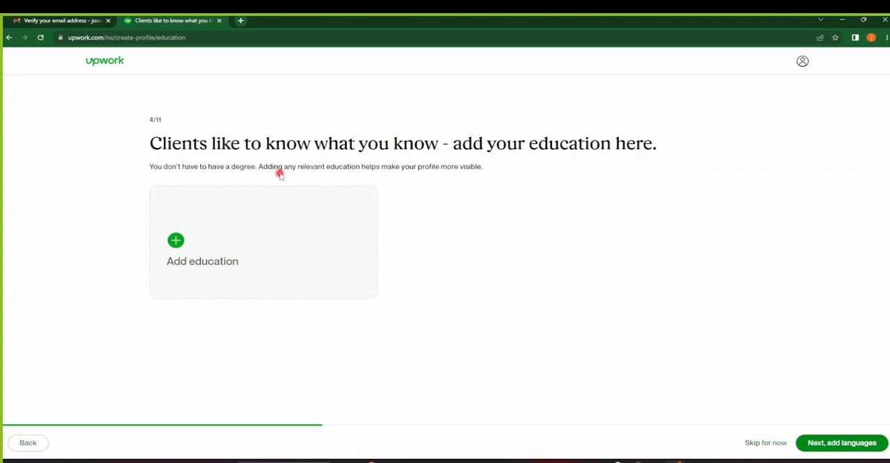
mouse_move(394, 175)
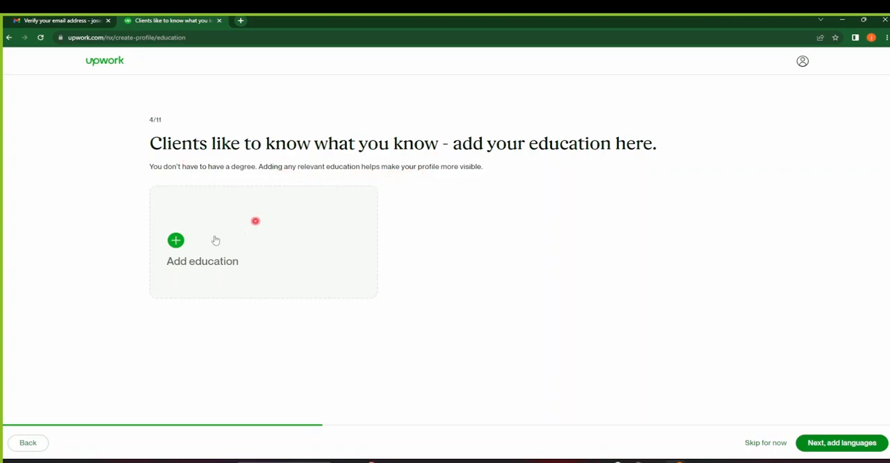
Add and save Chicago University, Bachelor of Computer Science, 2016–2019, with First Class Honors.
left_click(175, 240)
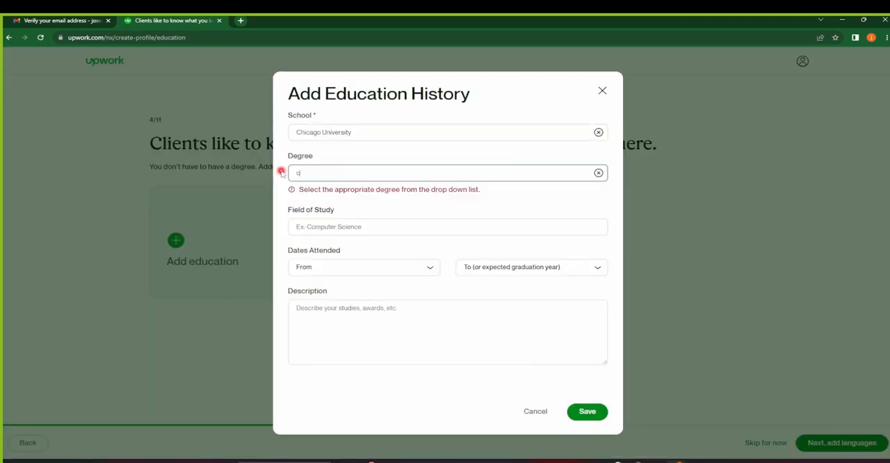
type("omputer science")
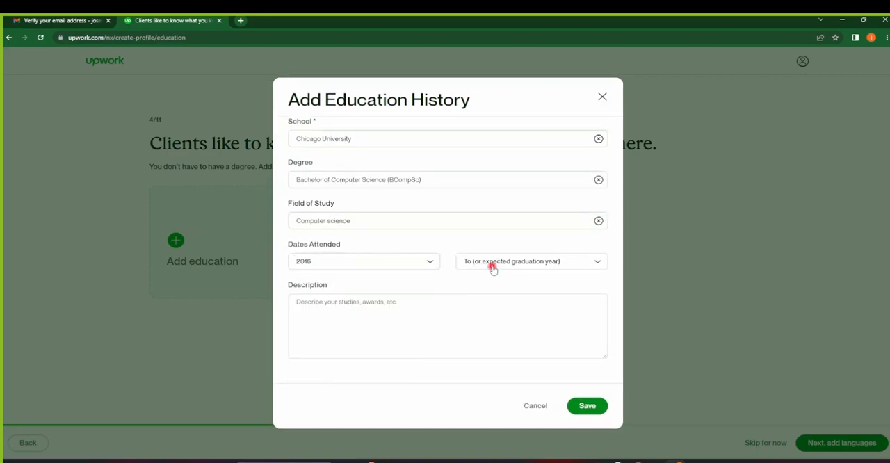
left_click(530, 261)
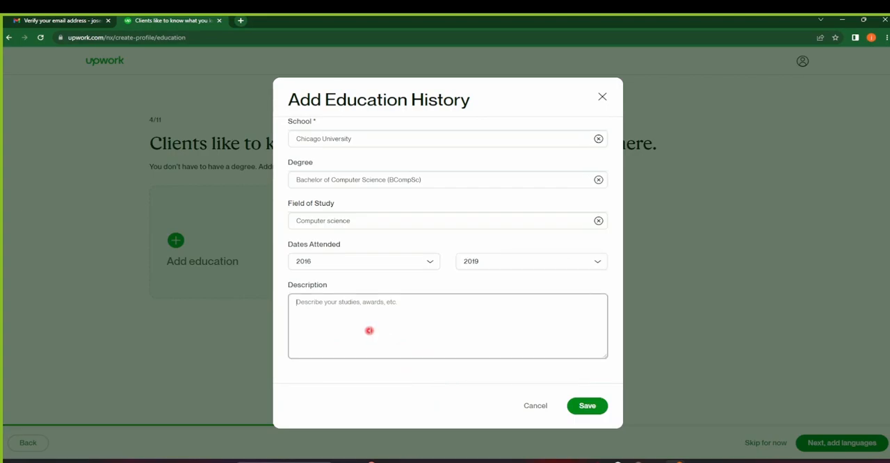
type("First Class Hornor")
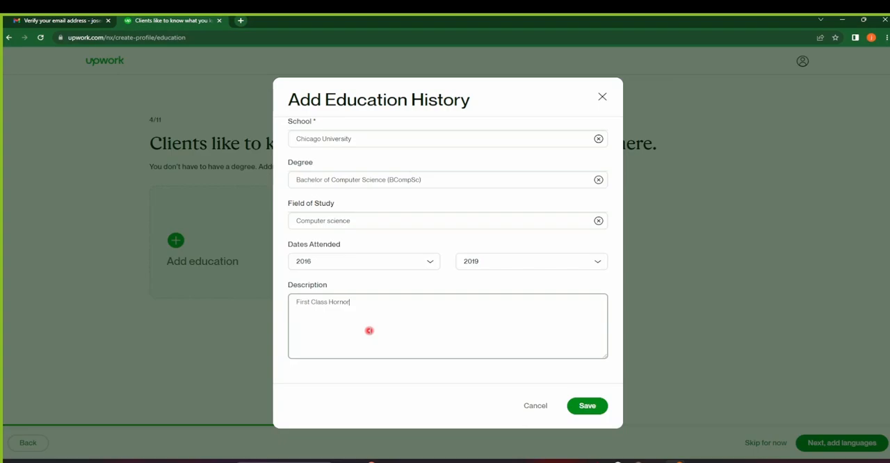
left_click(586, 405)
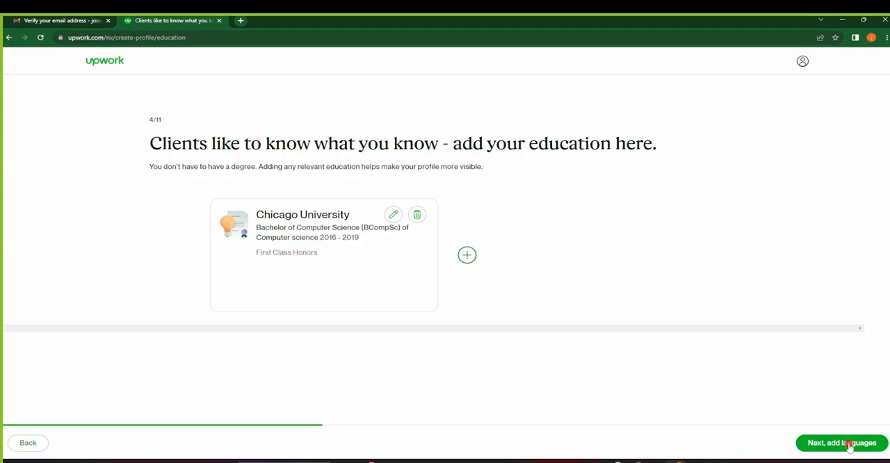
Preview the Accredited Tax Advisor (ATA) certification, then close the form without adding it.
left_click(842, 443)
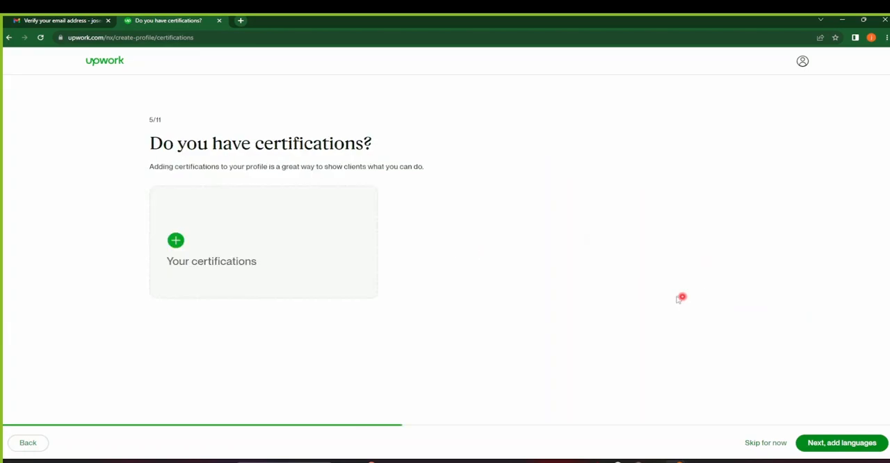
mouse_move(151, 165)
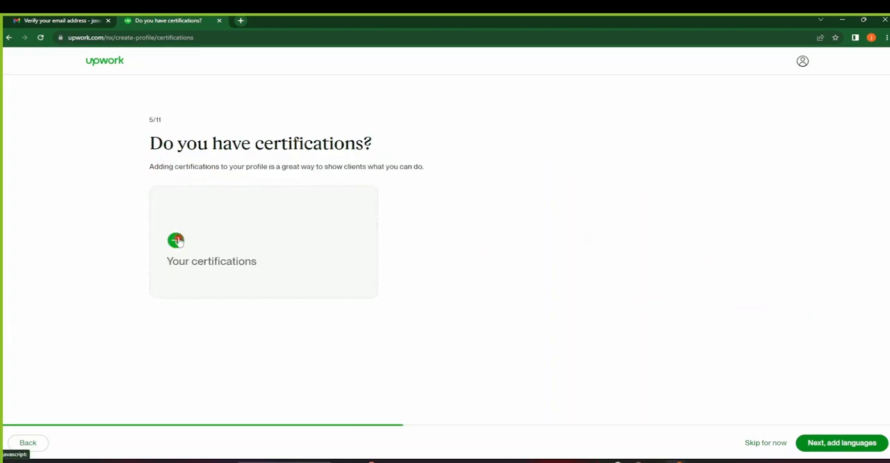
left_click(175, 241)
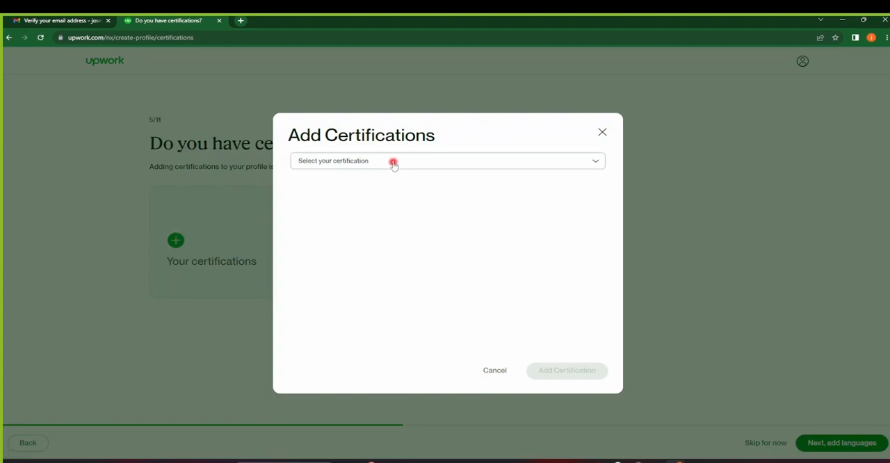
left_click(447, 160)
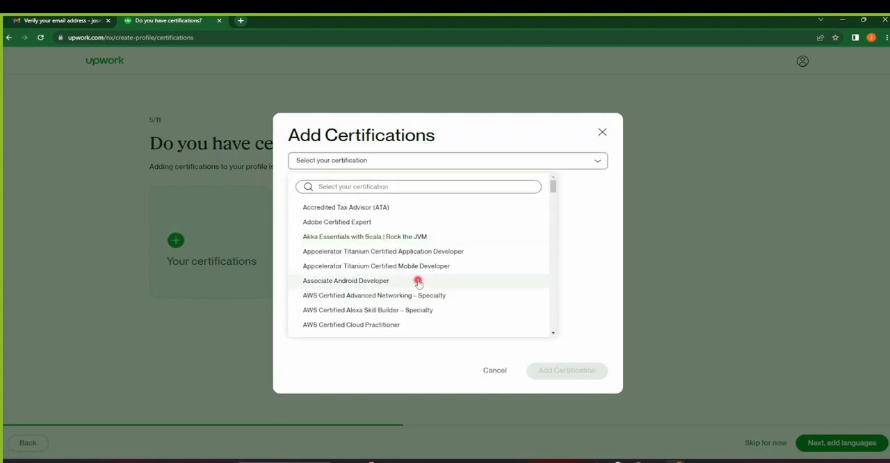
left_click(346, 207)
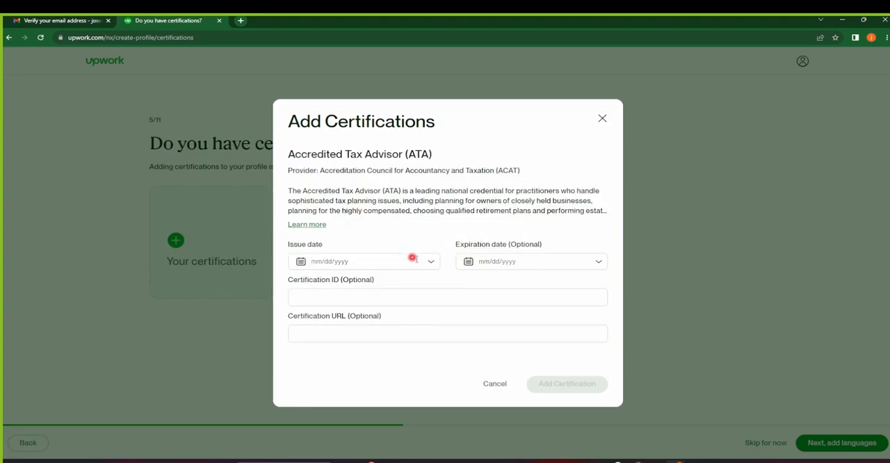
mouse_move(392, 248)
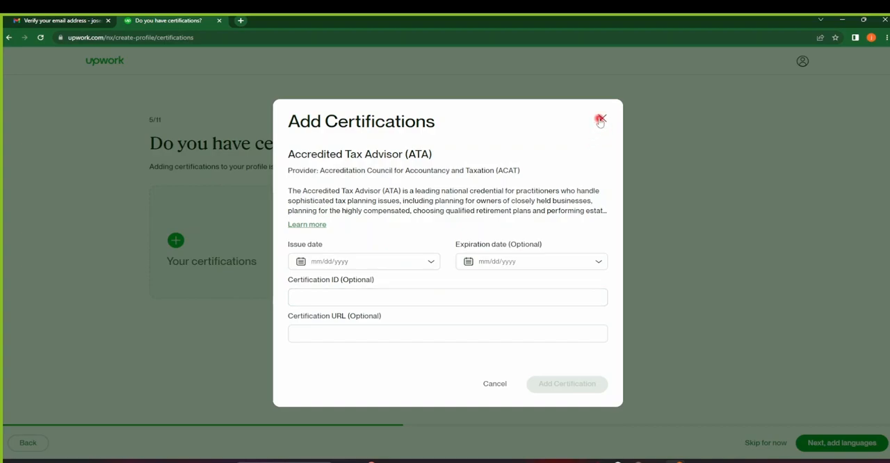
left_click(600, 119)
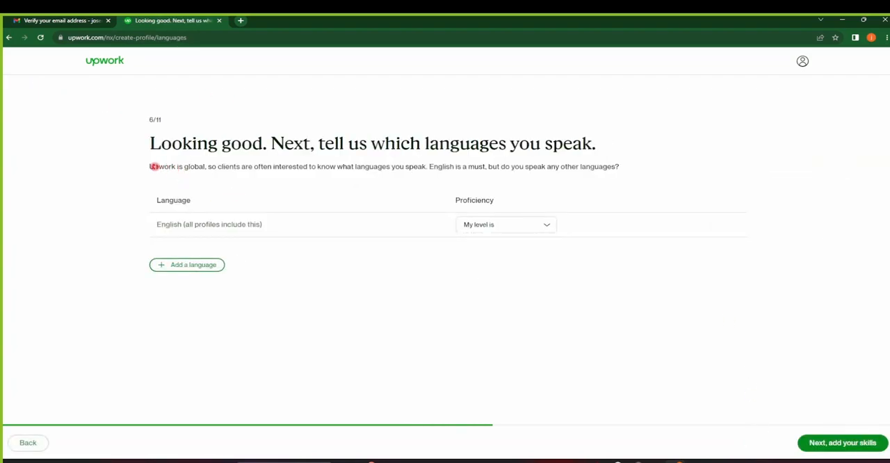
mouse_move(176, 166)
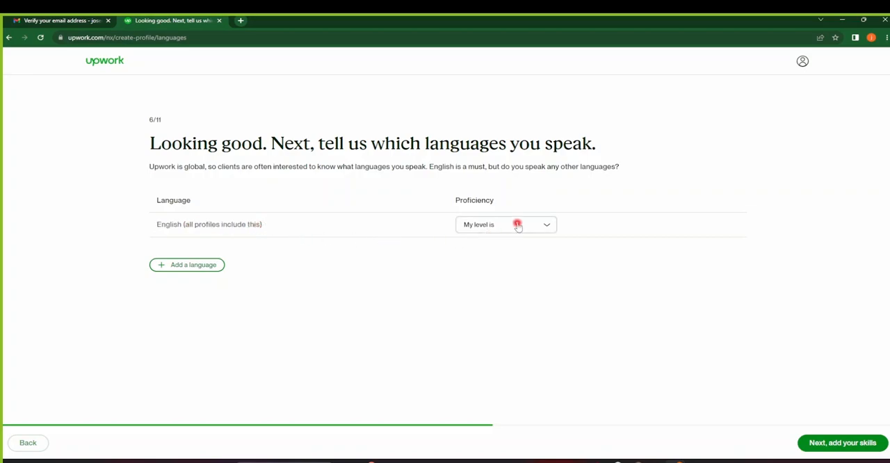
Set English to Fluent, discard an extra empty language row, and continue to skills.
left_click(518, 224)
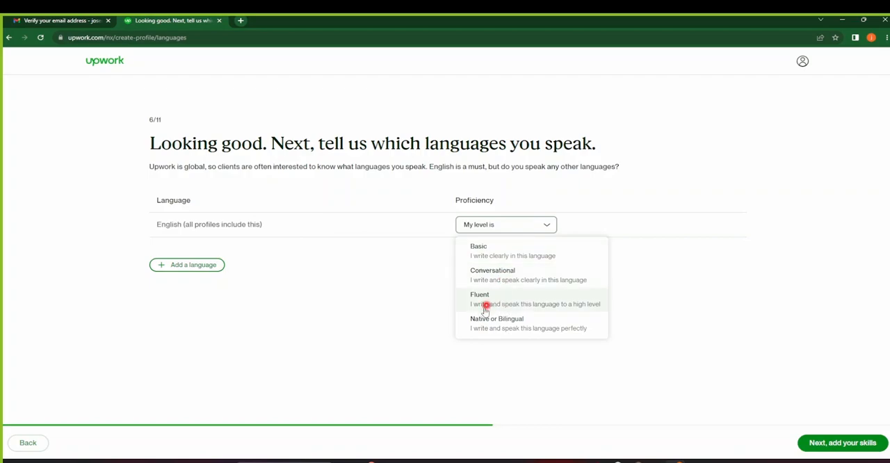
left_click(487, 299)
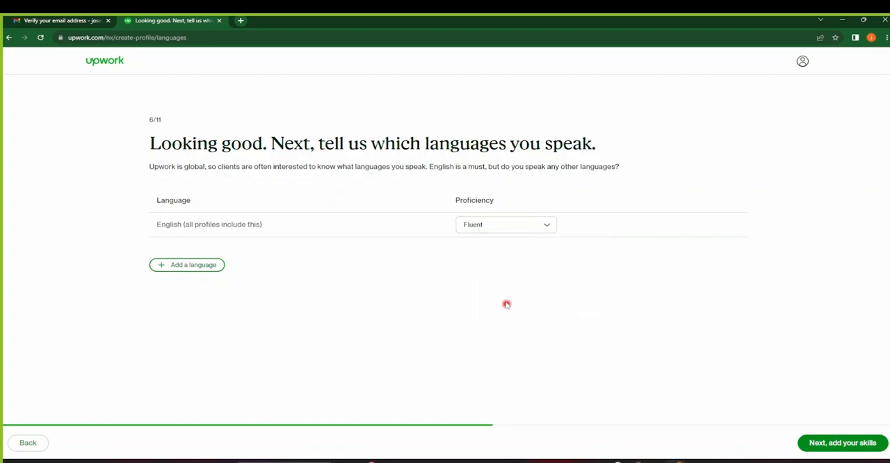
mouse_move(781, 411)
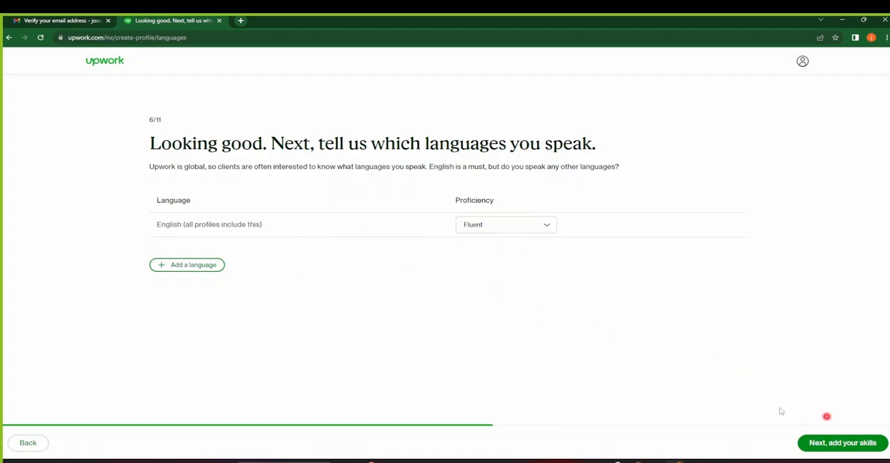
left_click(211, 265)
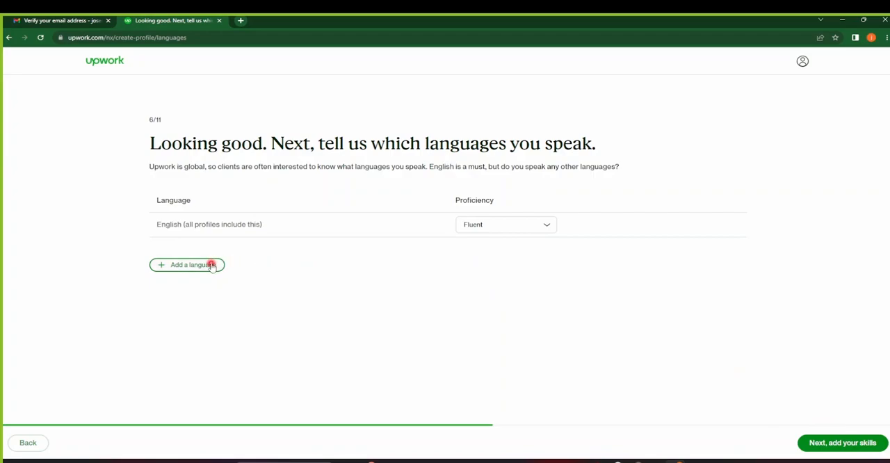
left_click(187, 265)
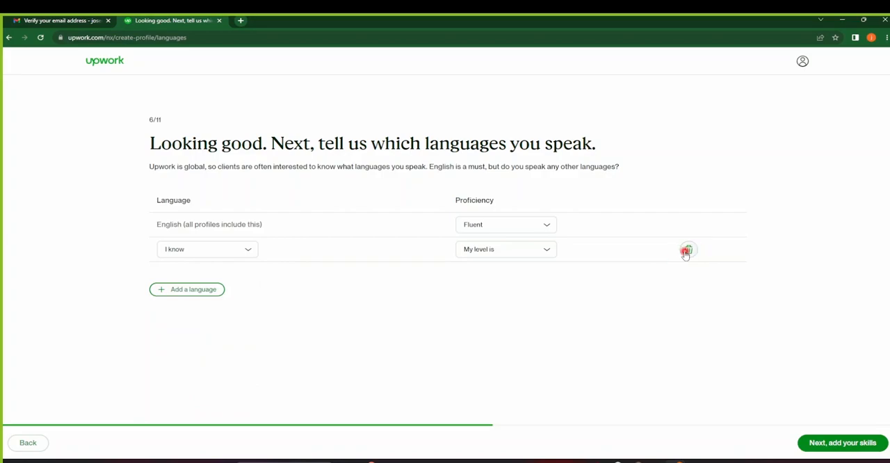
left_click(687, 250)
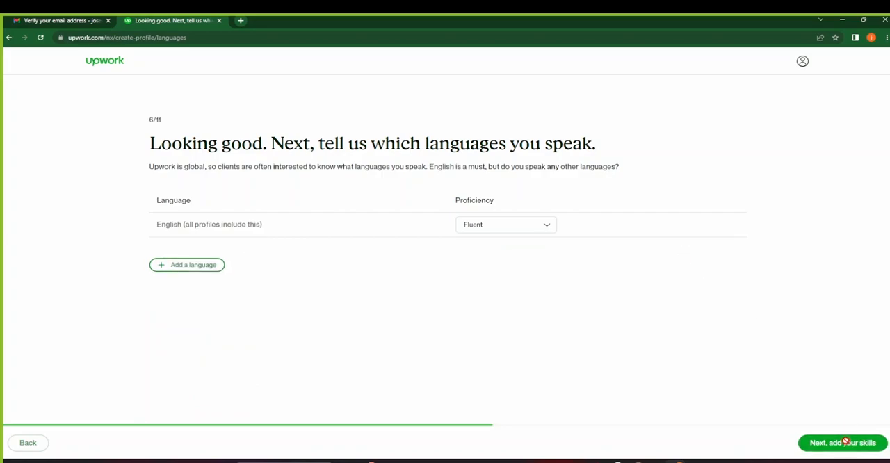
left_click(842, 442)
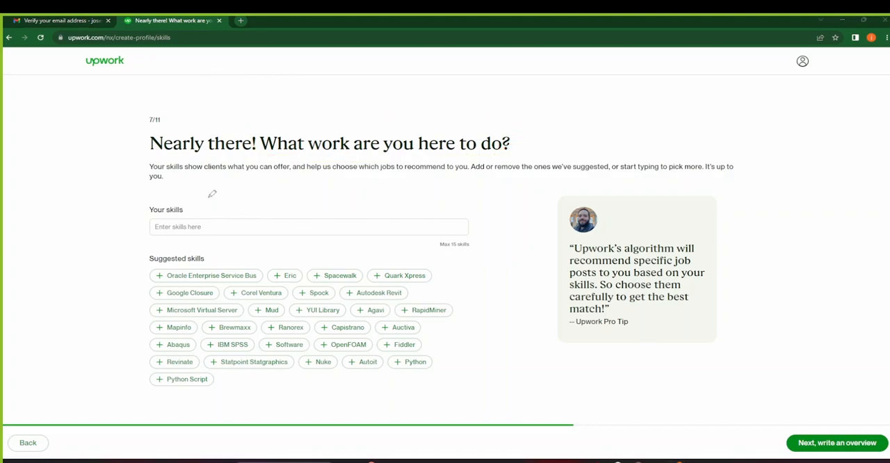
mouse_move(804, 391)
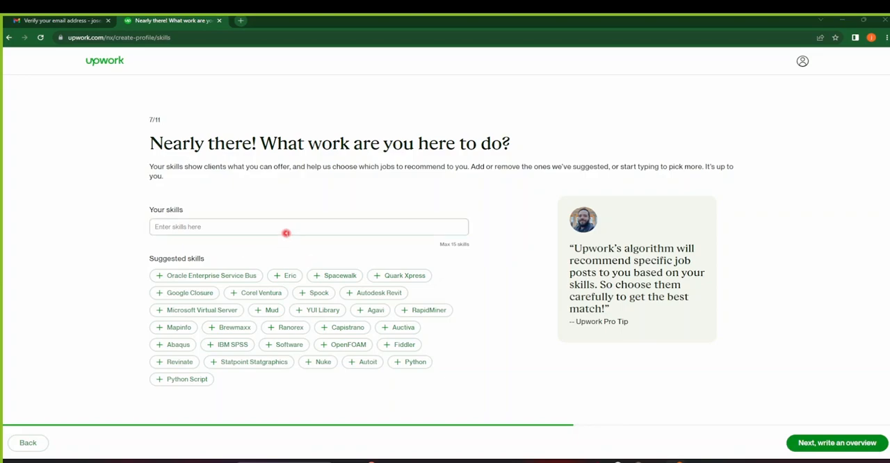
Type 'Python' into the 'Enter skills here' search box.
type("Pyth")
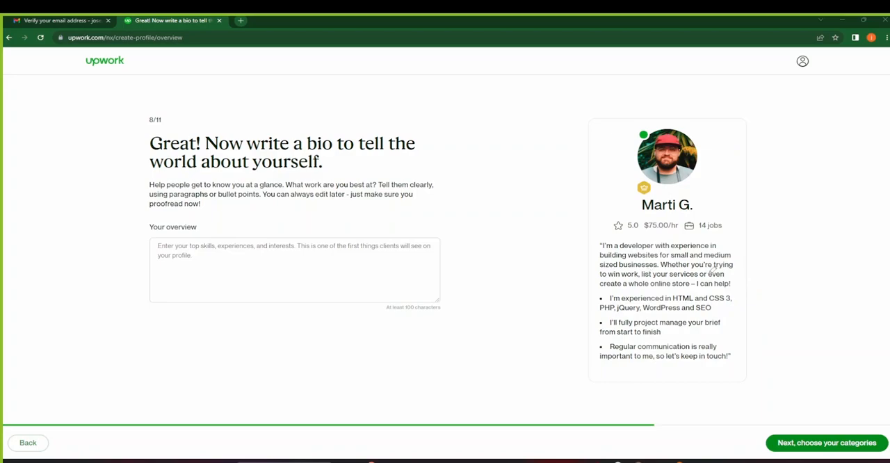
mouse_move(697, 289)
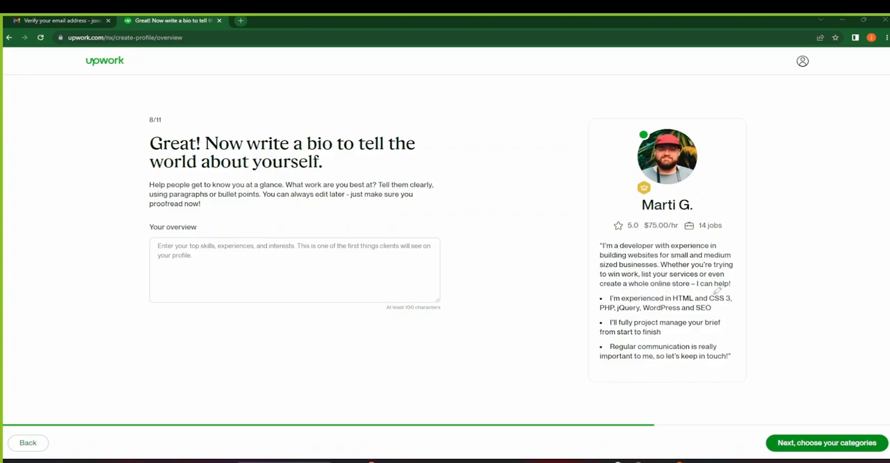
mouse_move(633, 300)
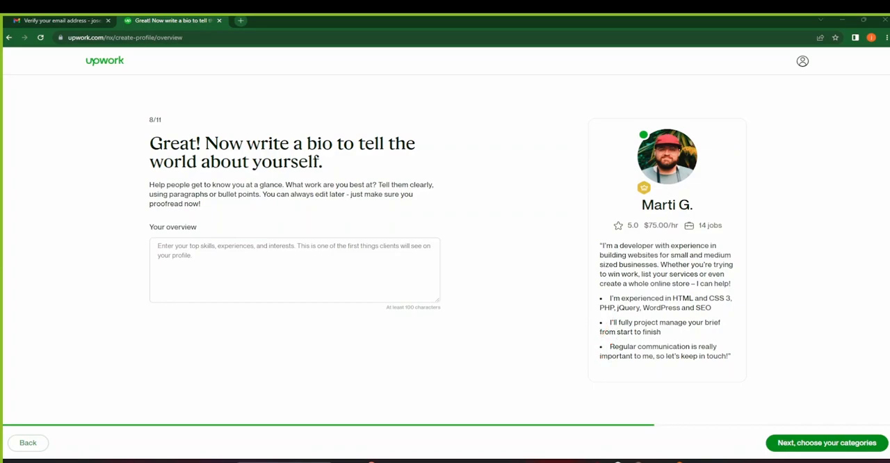
left_click_drag(599, 346, 730, 356)
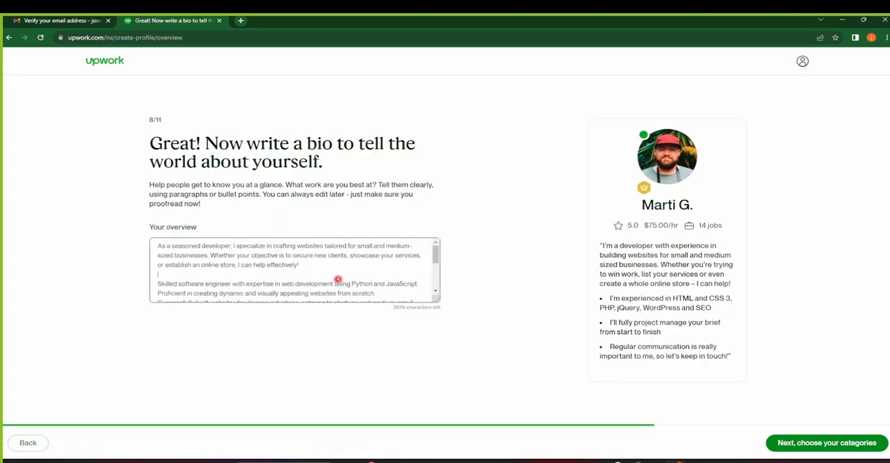
mouse_move(659, 324)
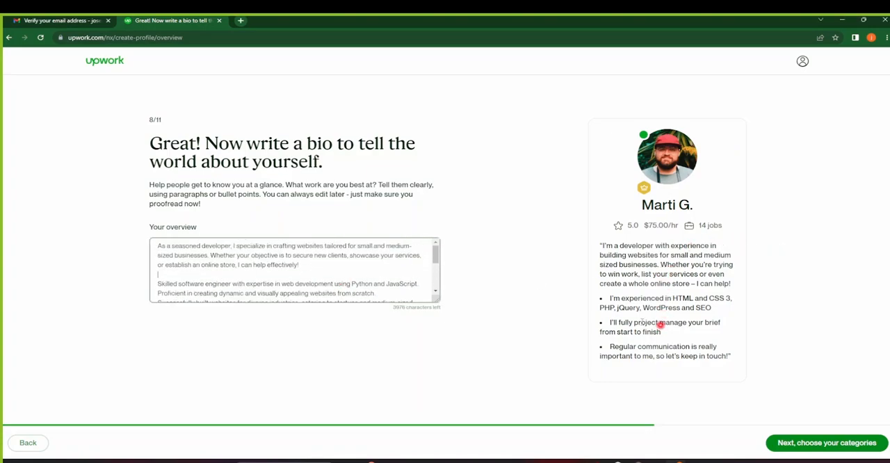
mouse_move(651, 289)
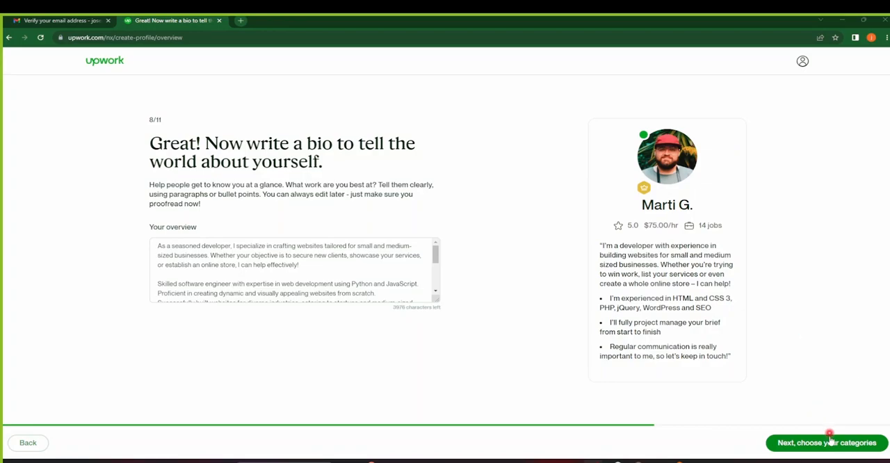
Submit the seasoned-developer overview and advance to the service categories step.
left_click(830, 439)
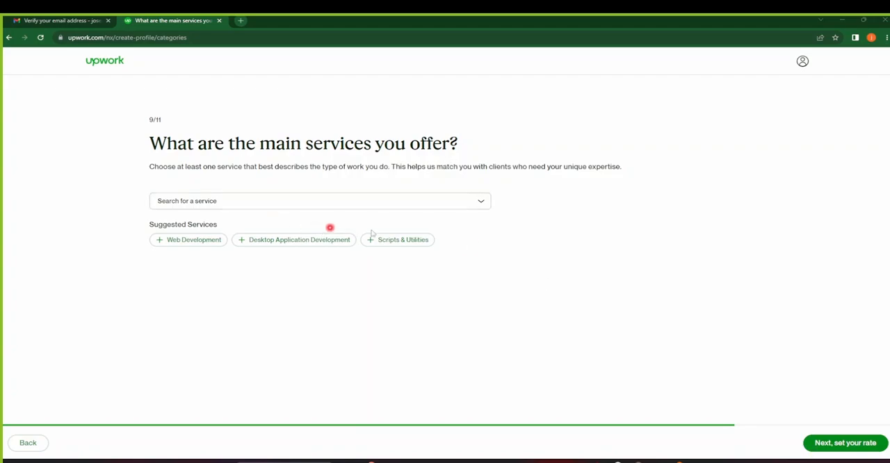
Choose Web Development and Scripts & Utilities as services and advance to the rate step.
left_click(188, 240)
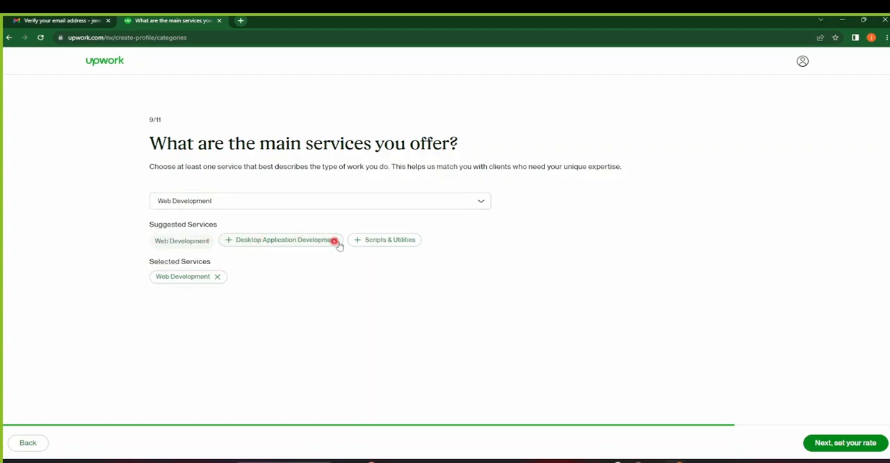
left_click(384, 239)
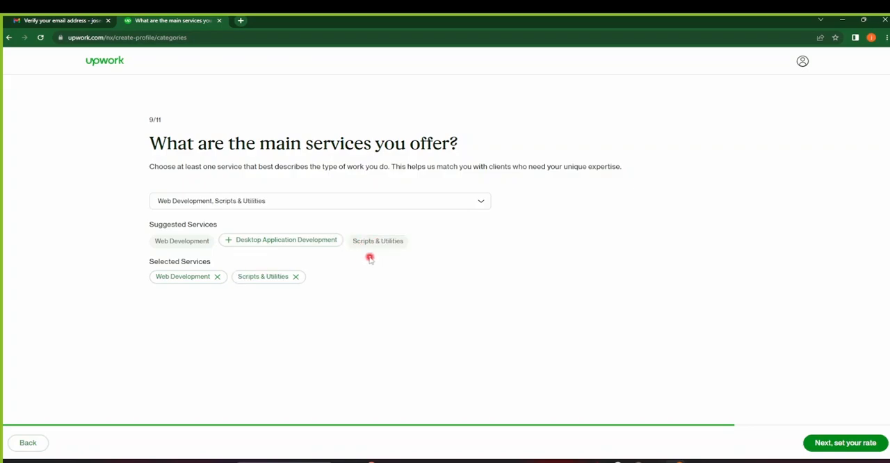
left_click(302, 201)
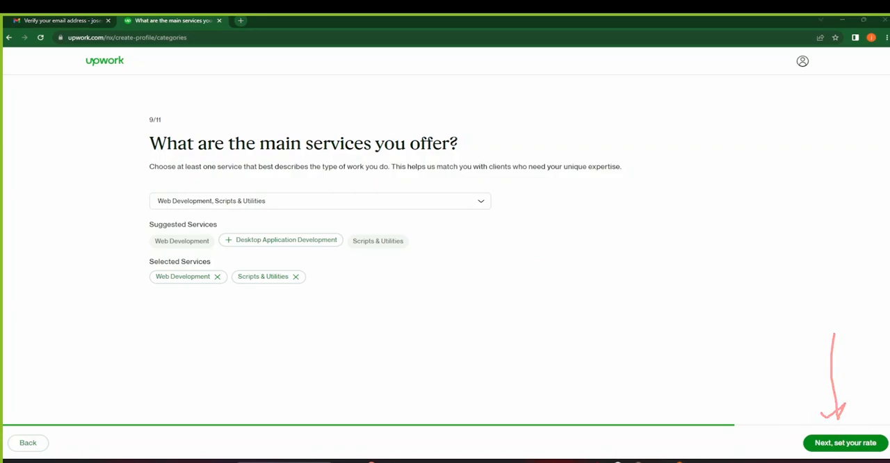
left_click(843, 443)
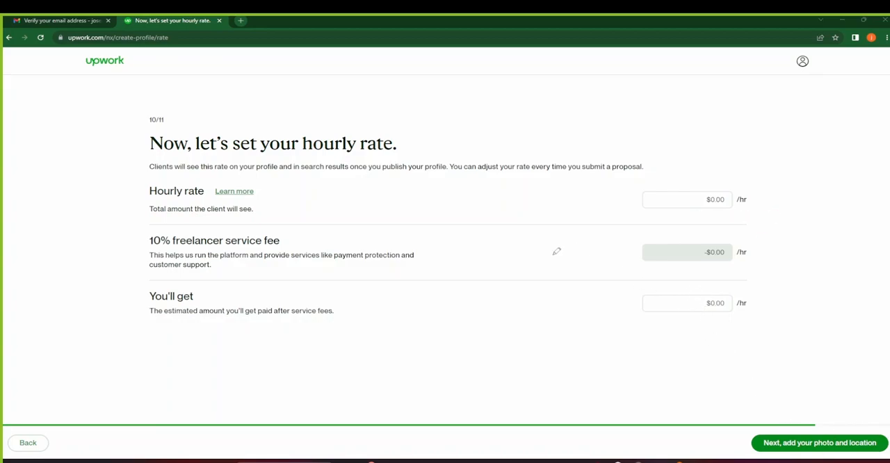
mouse_move(558, 266)
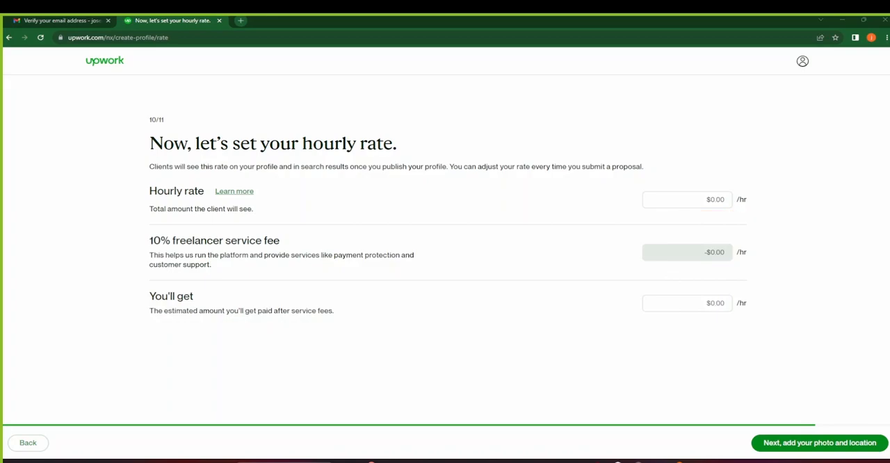
Enter an hourly rate of $30.00, showing $3.00 fee and $27.00 take-home.
left_click(713, 202)
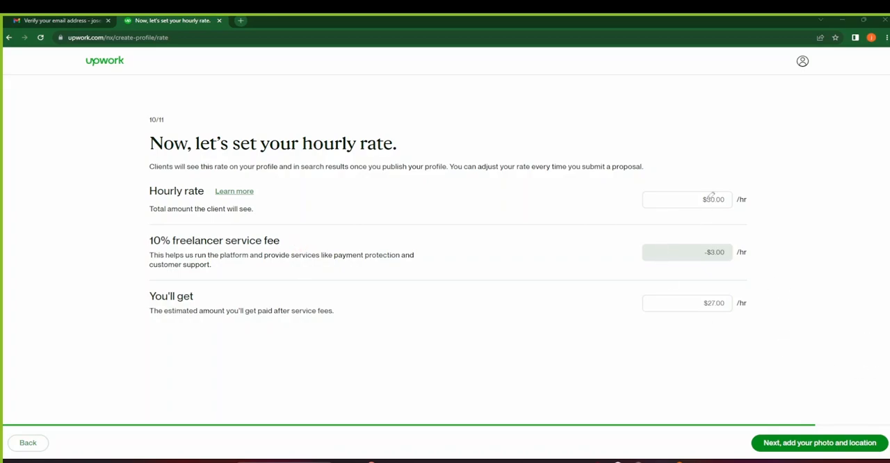
left_click_drag(723, 184, 820, 403)
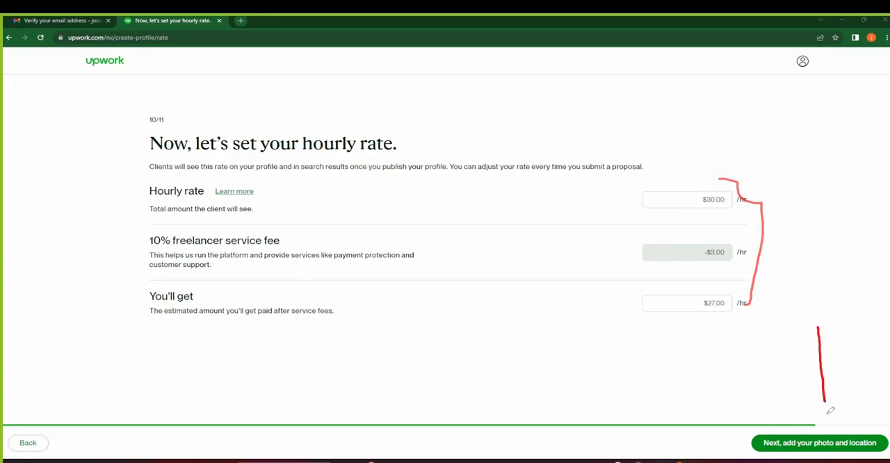
On step 11, enter address 234, Nairobi, Nairobi Area, postal code 00100.
left_click(824, 442)
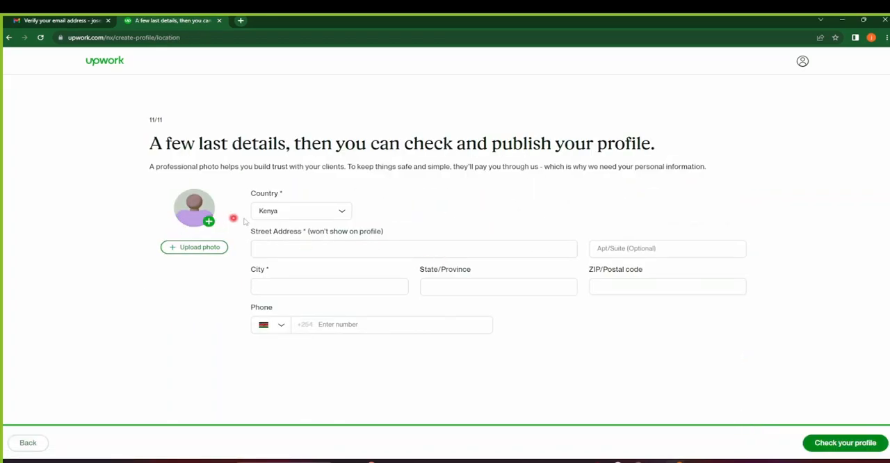
mouse_move(513, 148)
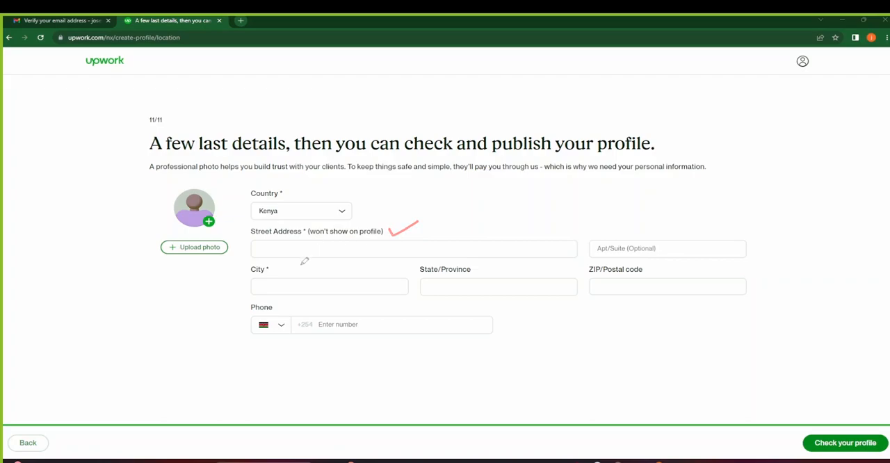
type("234")
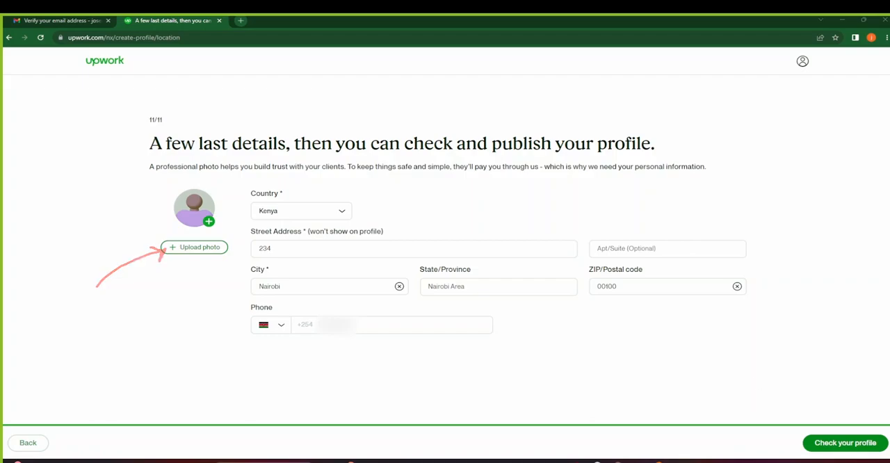
Open the Your photo dialog and launch the file picker to choose a profile image.
left_click(195, 247)
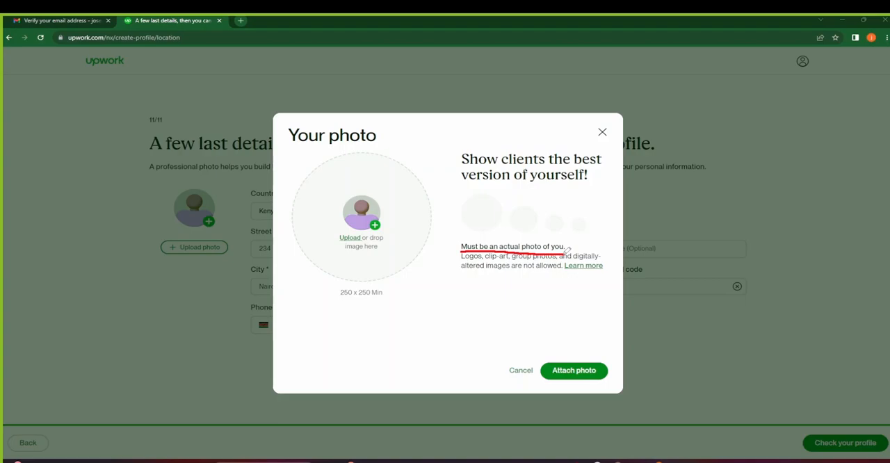
mouse_move(567, 331)
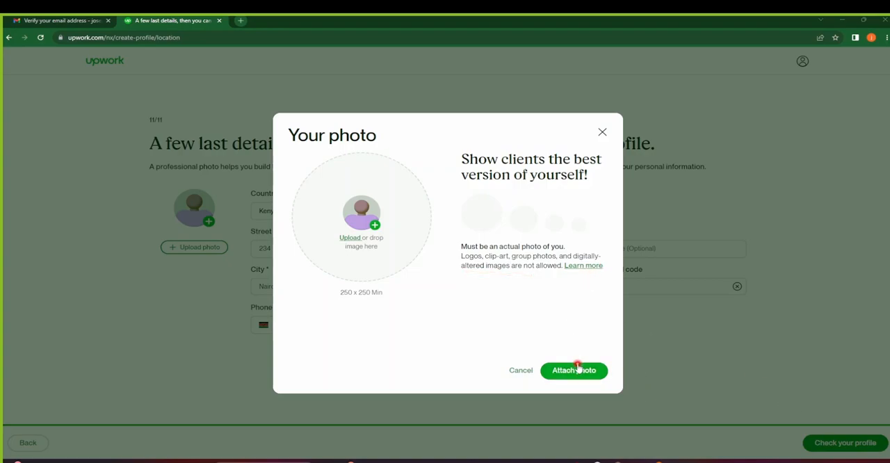
left_click(573, 370)
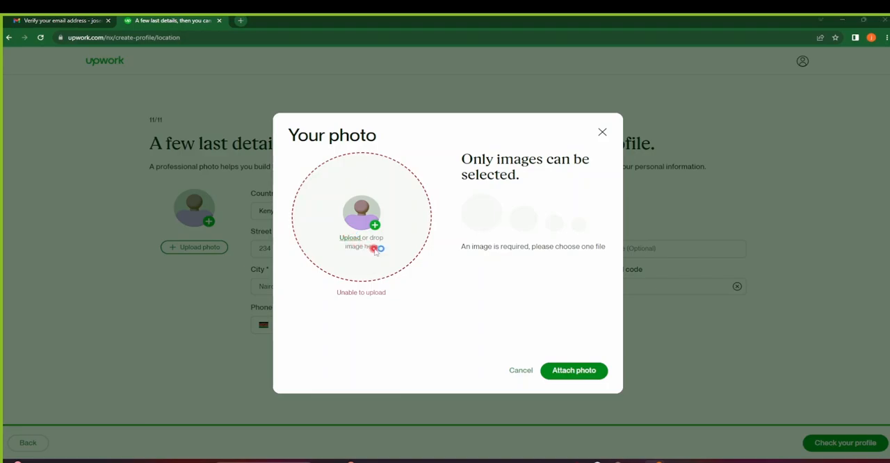
left_click(361, 229)
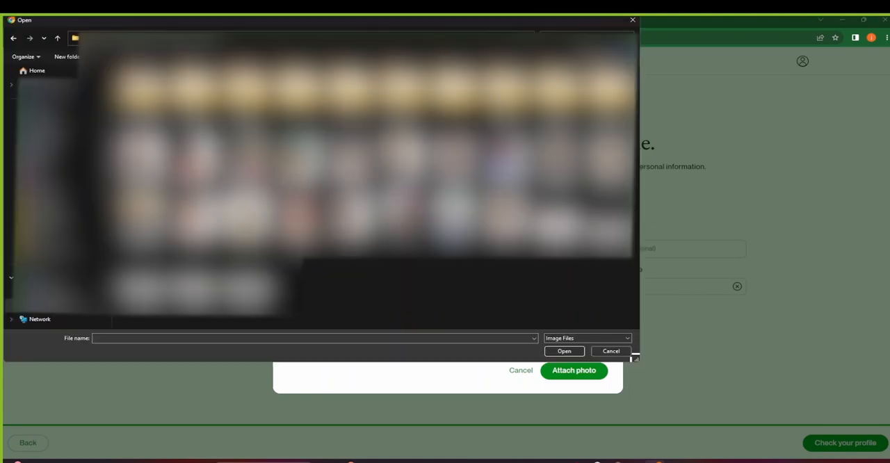
Upload the selected headshot image and attach it as the profile photo.
left_click(562, 351)
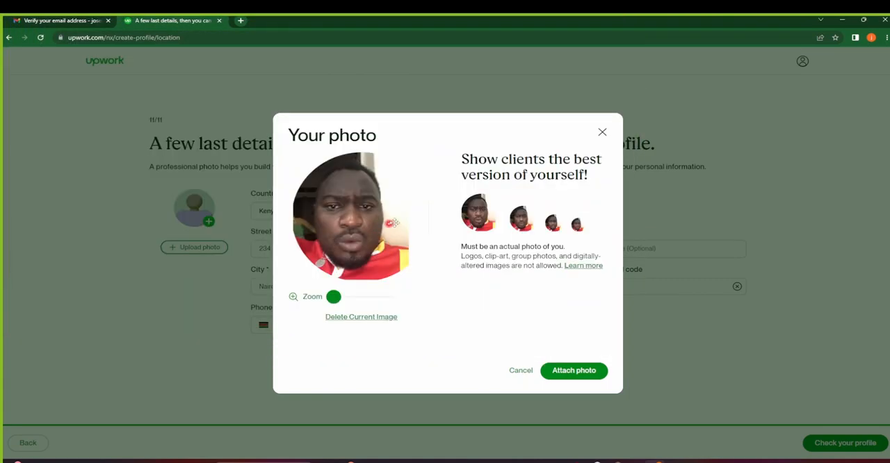
left_click(574, 370)
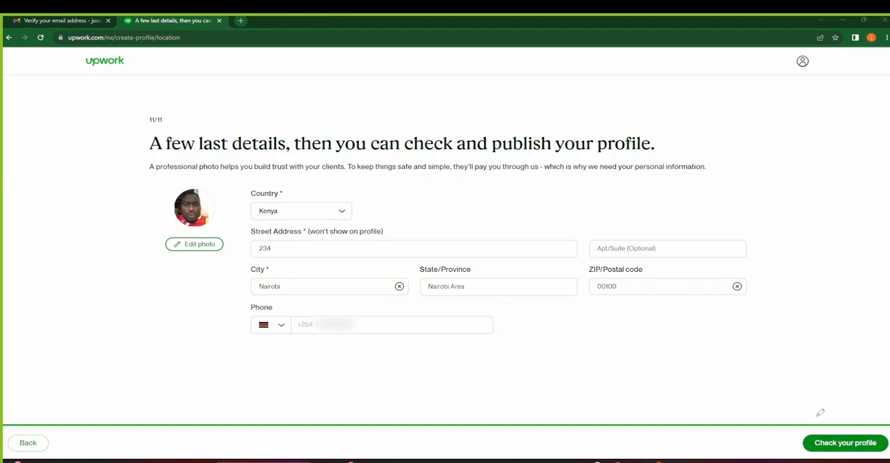
mouse_move(845, 442)
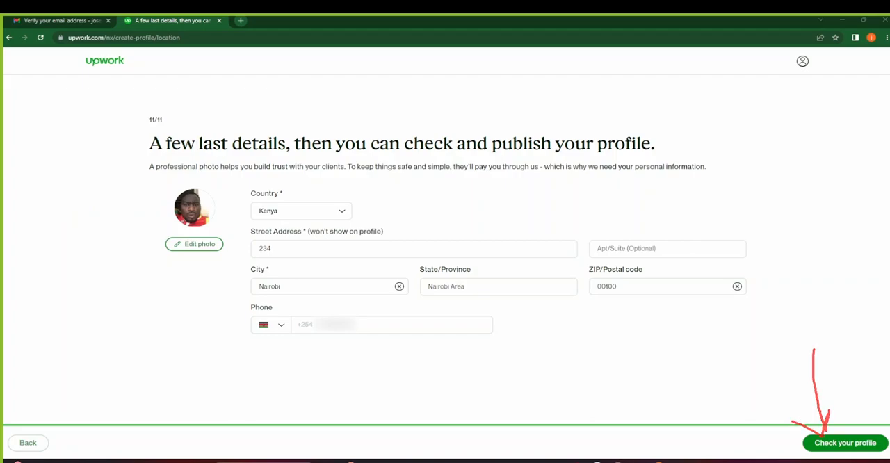
left_click(847, 442)
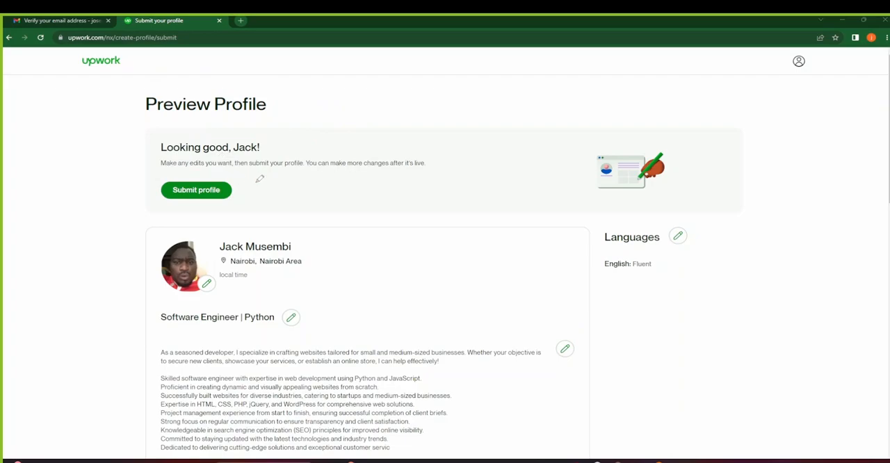
mouse_move(248, 190)
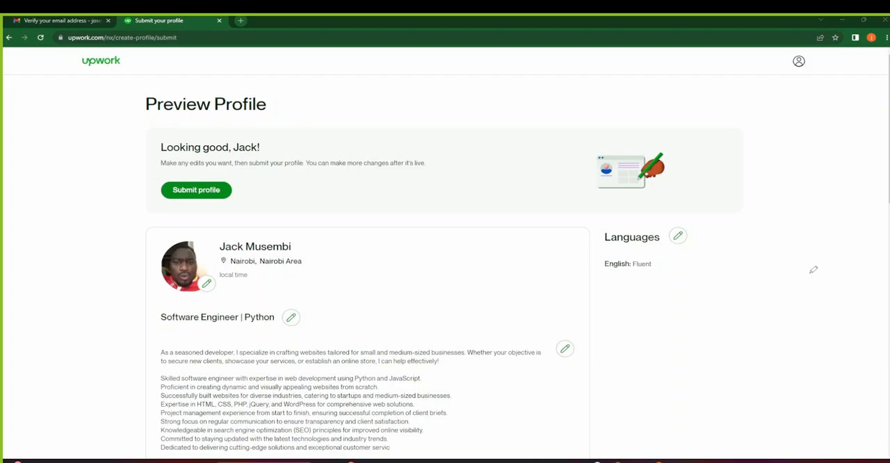
scroll("down", 3)
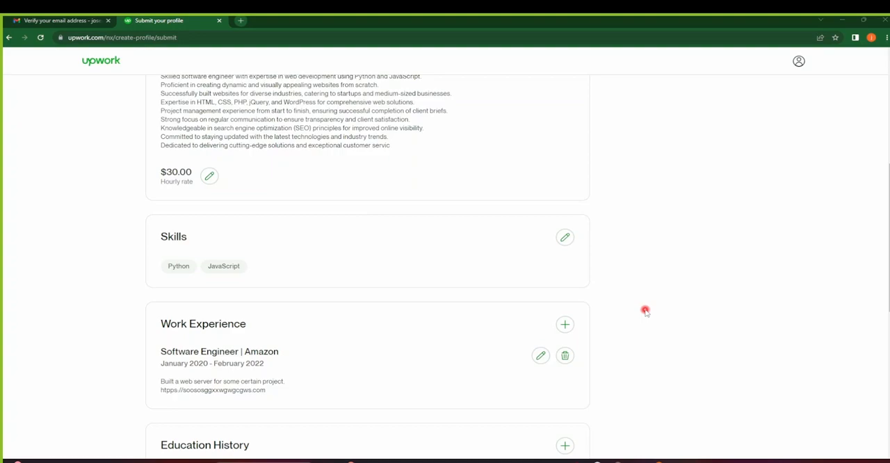
scroll("down", 3)
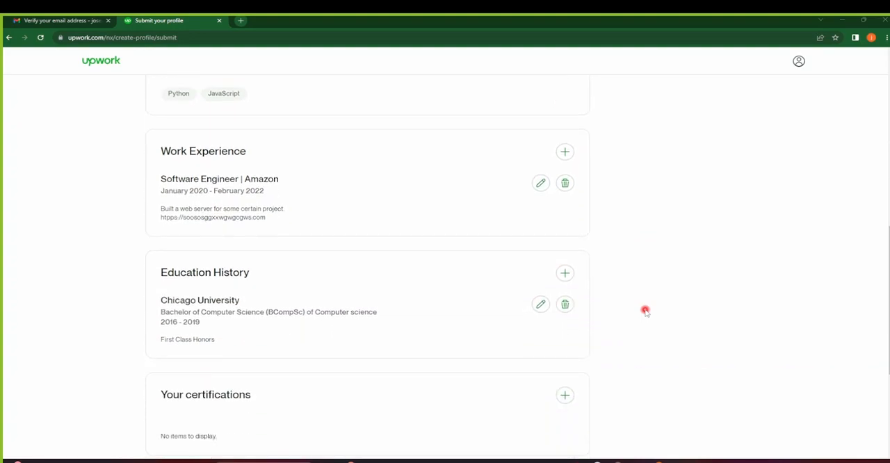
scroll("down", 3)
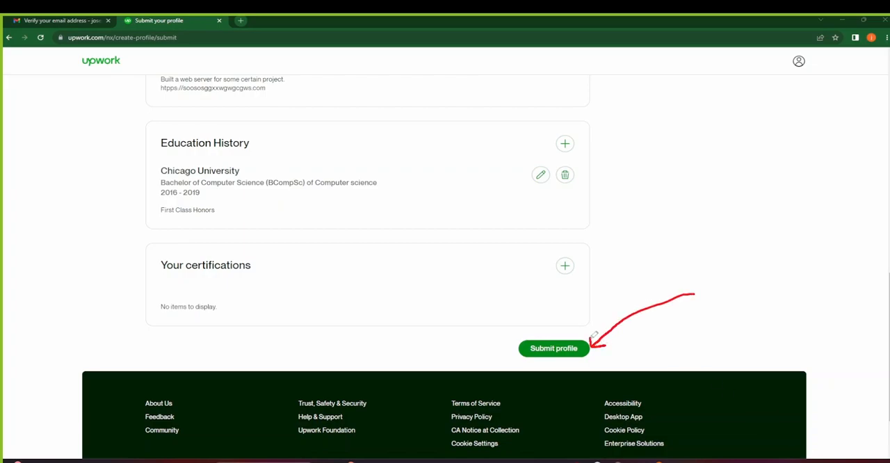
Submit the completed freelancer profile and continue to Browse Jobs.
left_click(553, 348)
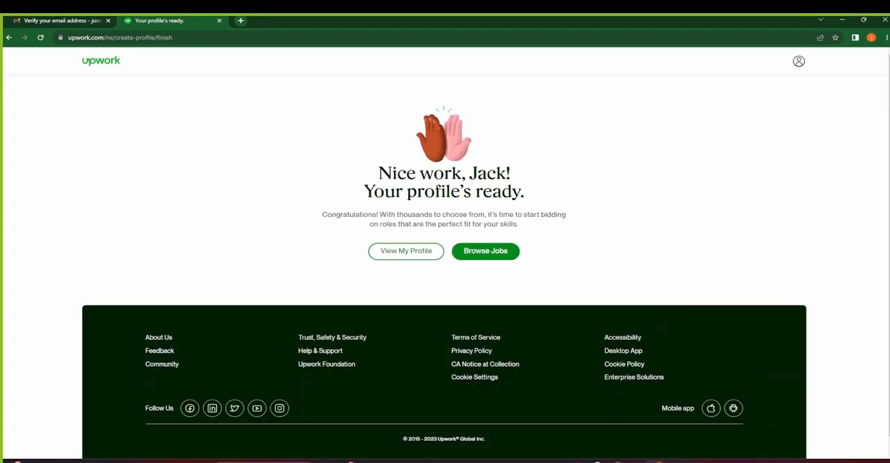
mouse_move(280, 189)
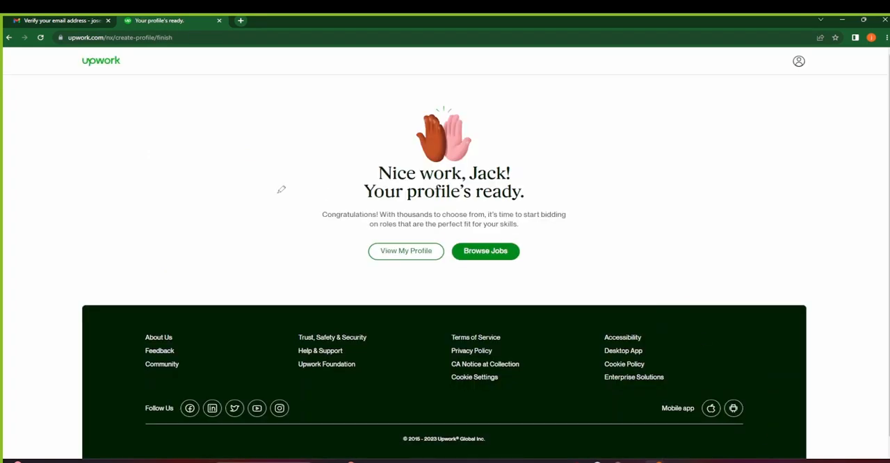
mouse_move(524, 167)
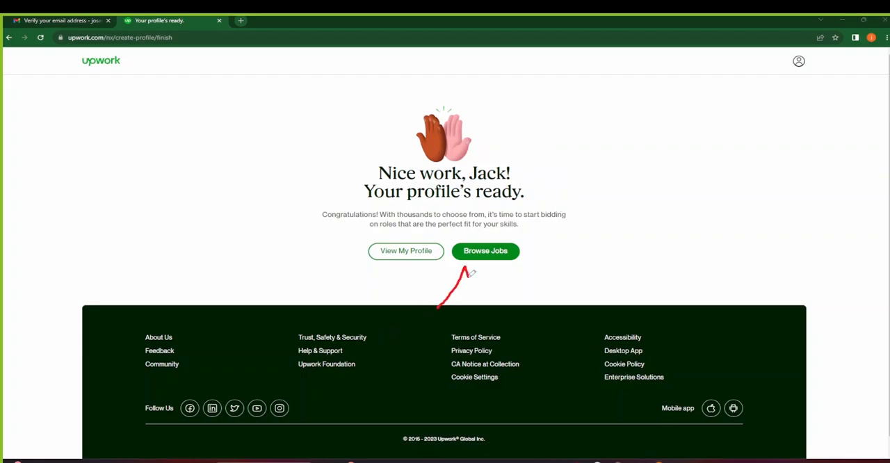
left_click(485, 252)
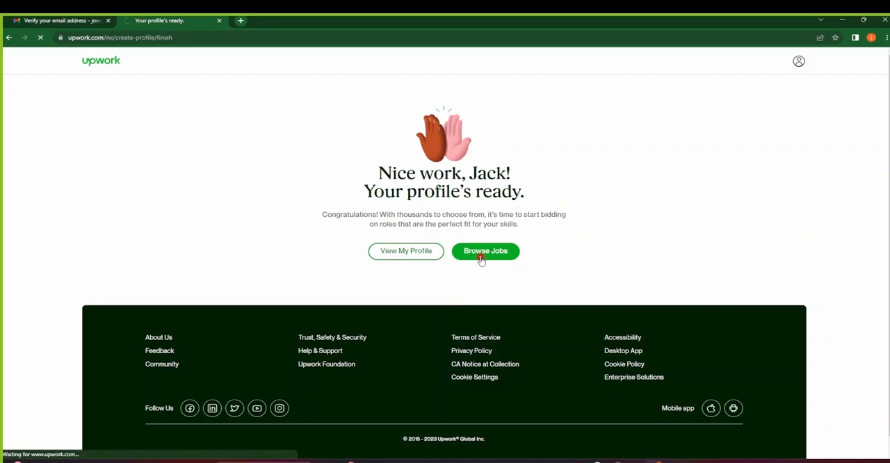
Load the Find Work feed and agree to the updated service fee terms.
left_click(485, 251)
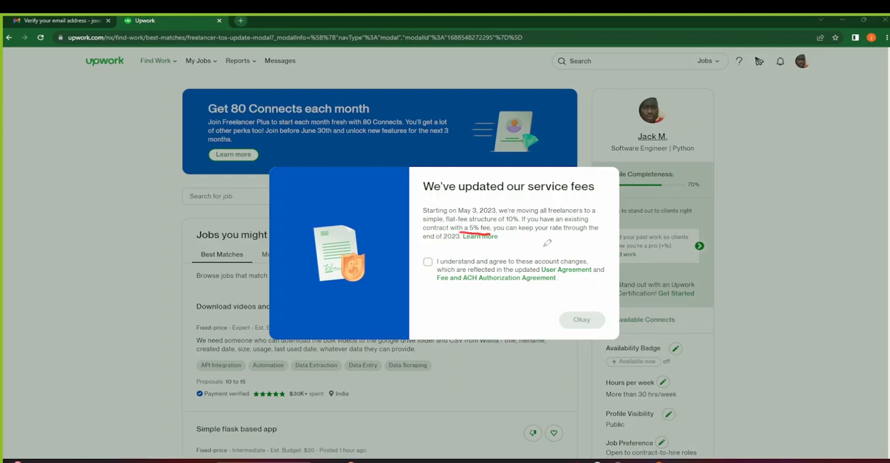
mouse_move(504, 242)
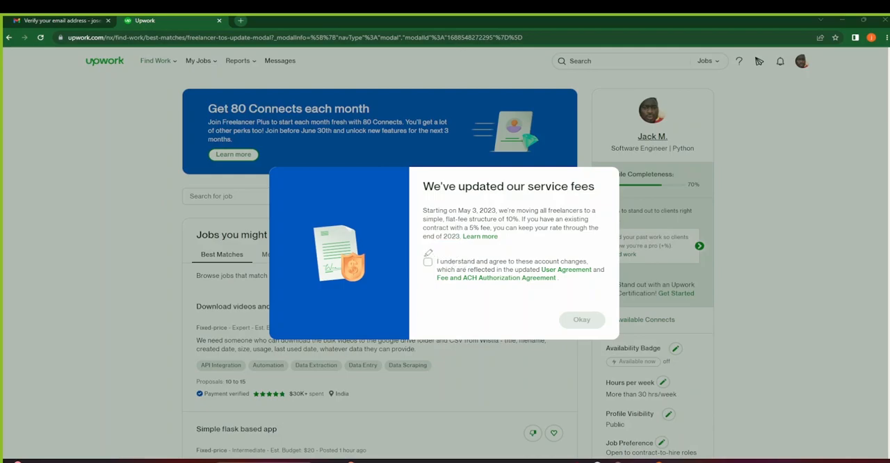
left_click(427, 260)
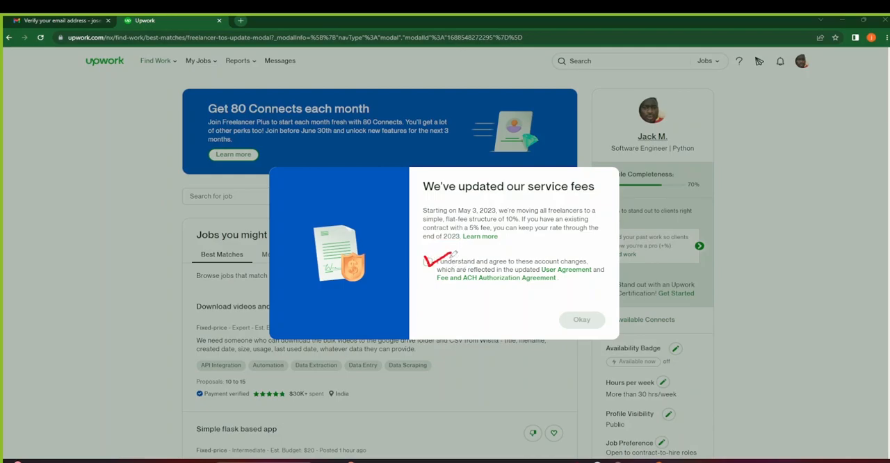
left_click(427, 261)
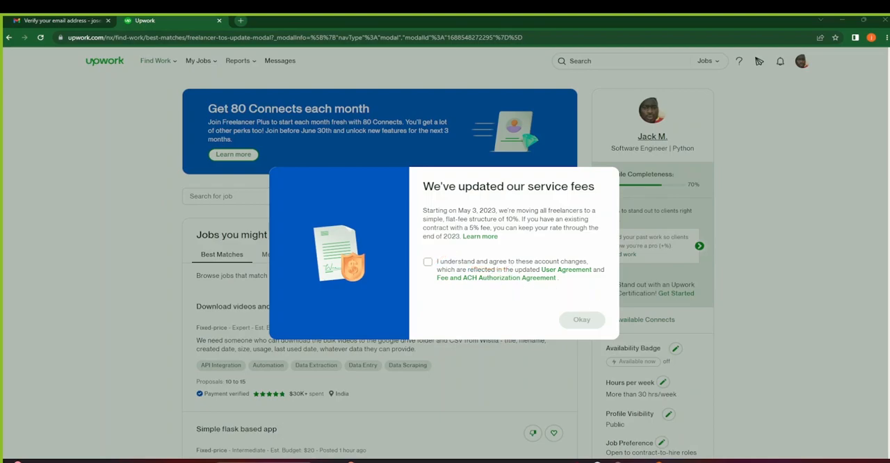
left_click(427, 262)
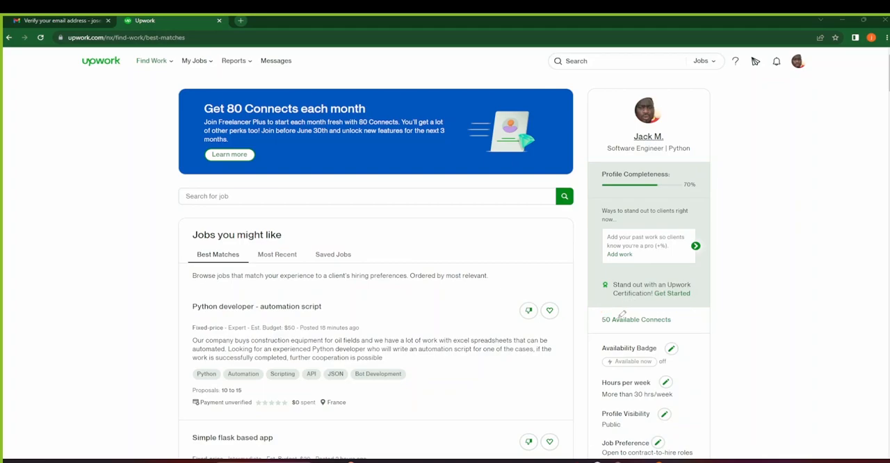
mouse_move(602, 324)
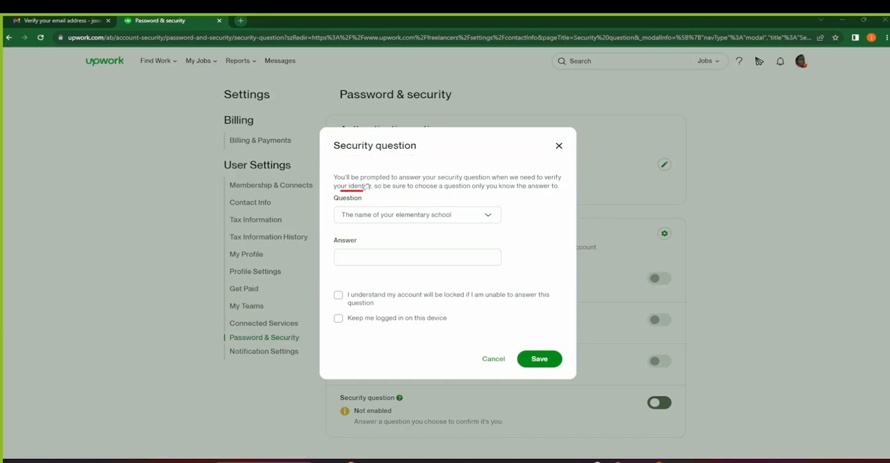
Choose 'Your favorite song' as the security question, tick both checkboxes, and save.
left_click(416, 214)
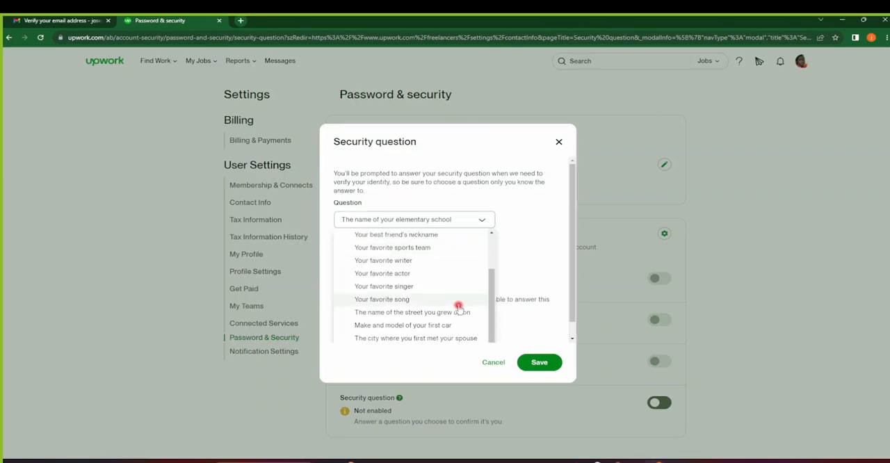
left_click(381, 298)
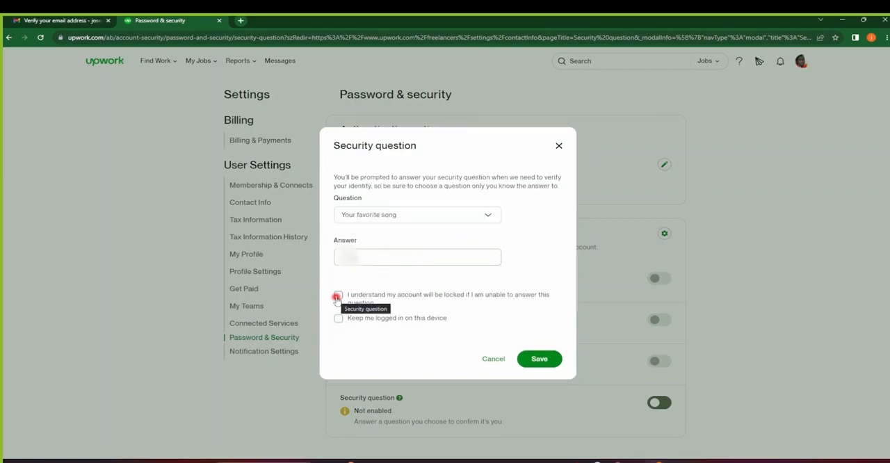
left_click(337, 296)
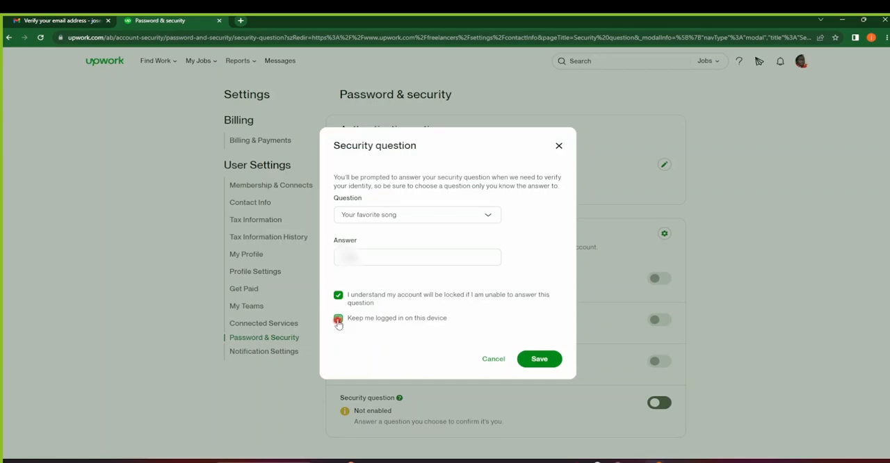
left_click(338, 317)
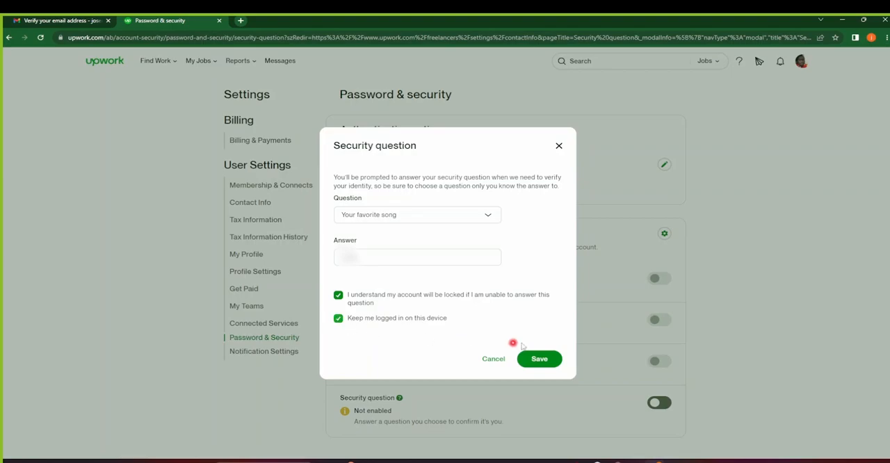
left_click(539, 358)
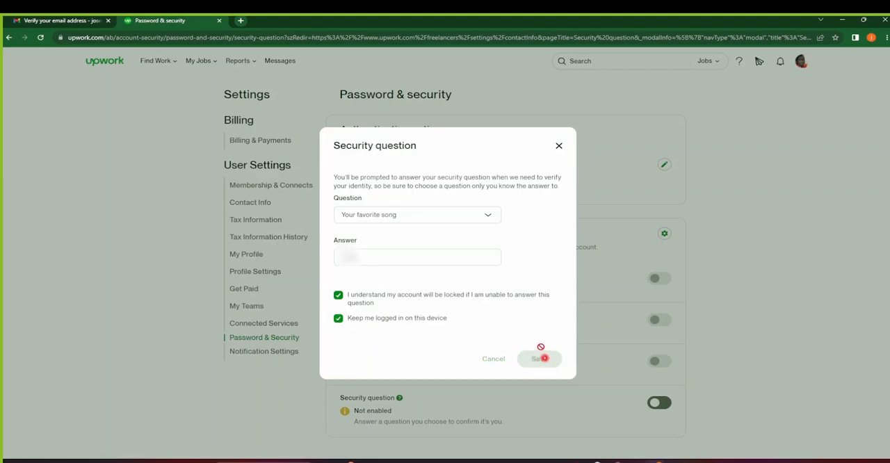
left_click(539, 358)
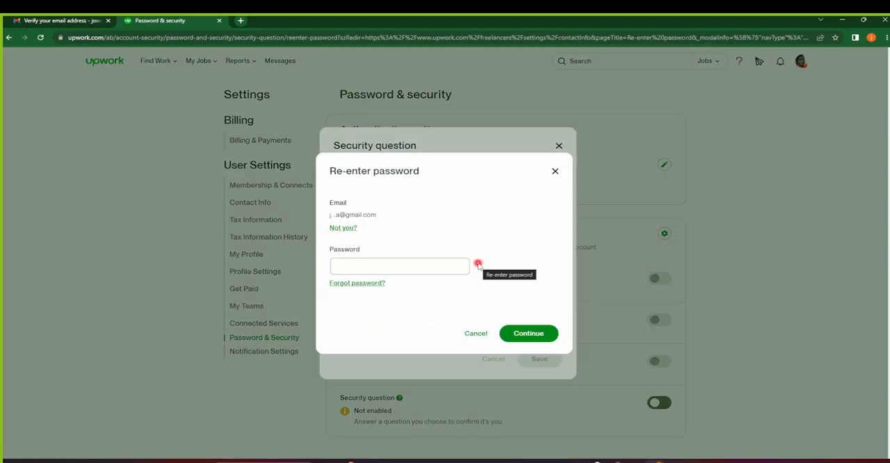
Re-enter the account password and continue to confirm the security question.
type("password")
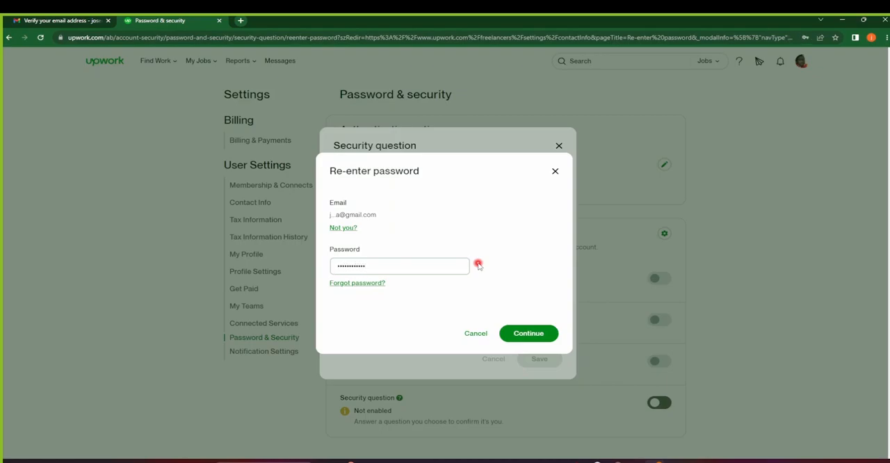
left_click(528, 333)
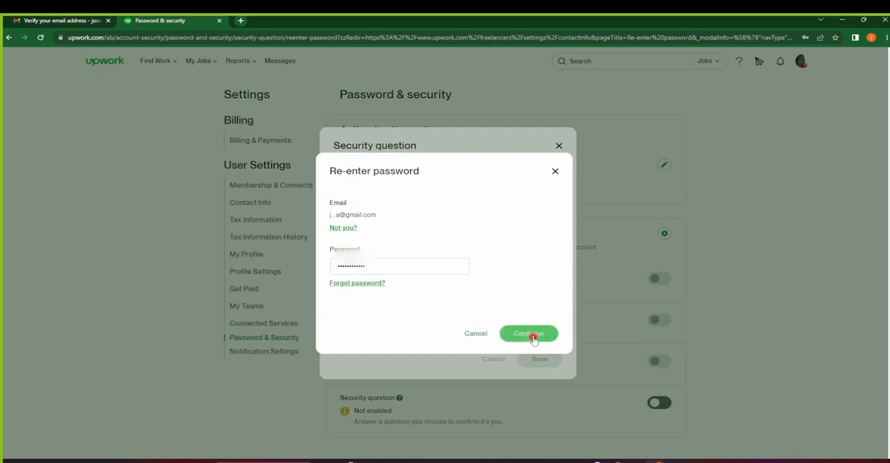
left_click(529, 333)
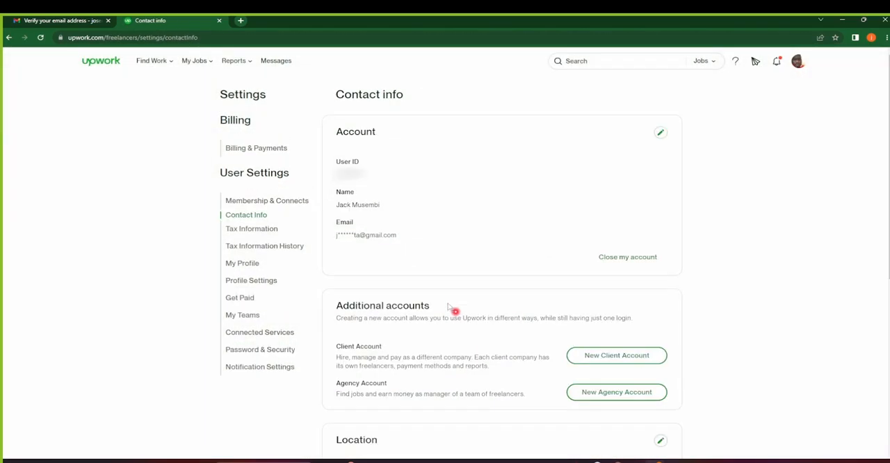
mouse_move(294, 332)
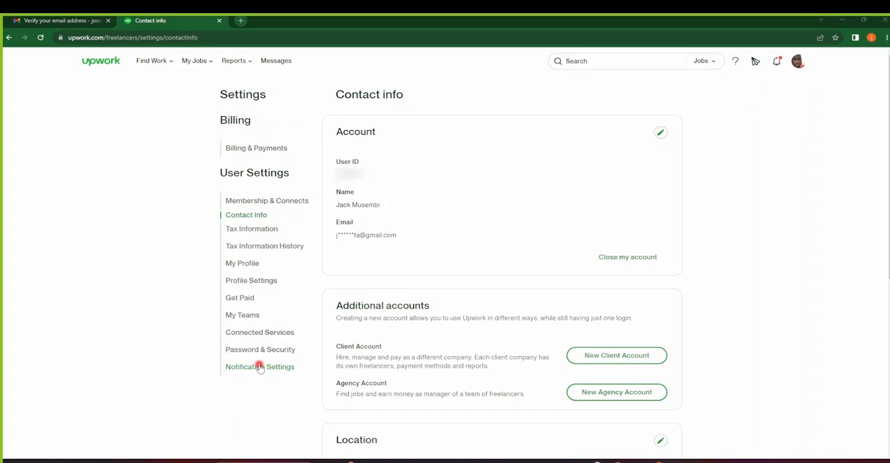
Open Notification Settings from the Settings sidebar.
left_click(259, 366)
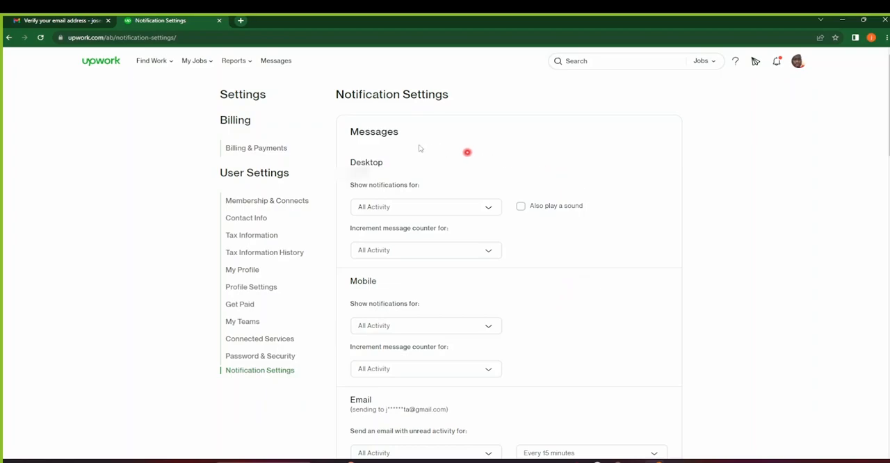
mouse_move(402, 205)
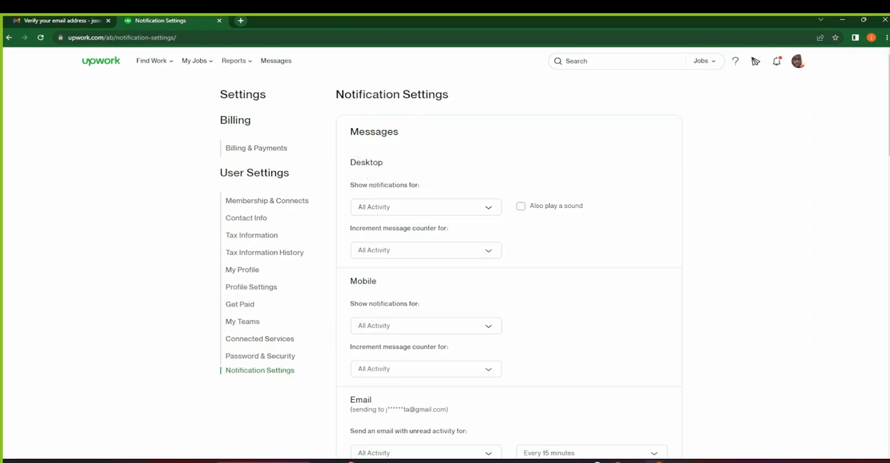
left_click_drag(347, 149, 365, 174)
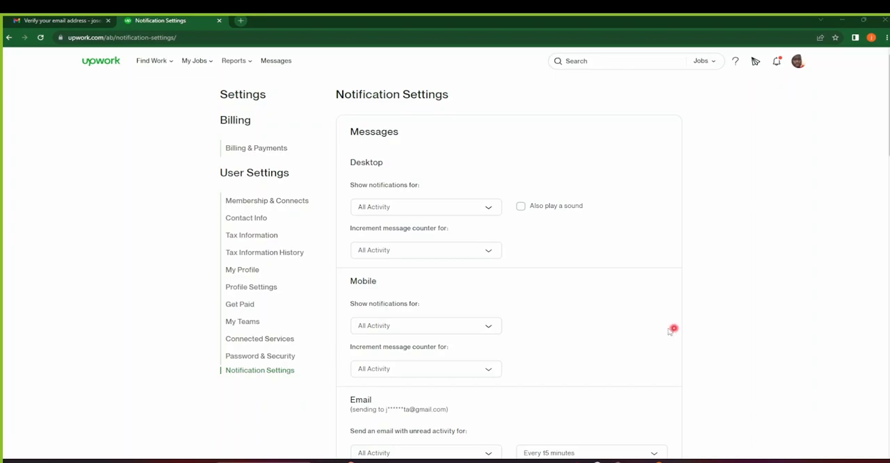
scroll("down", 3)
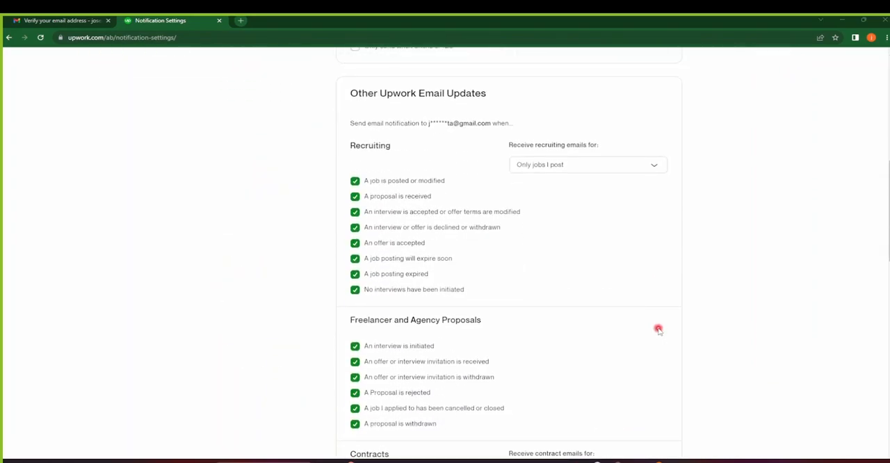
scroll("down", 3)
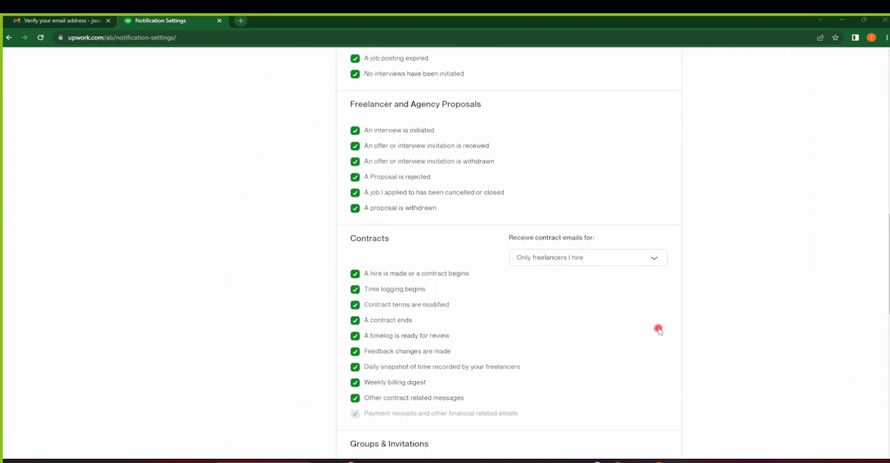
scroll("down", 3)
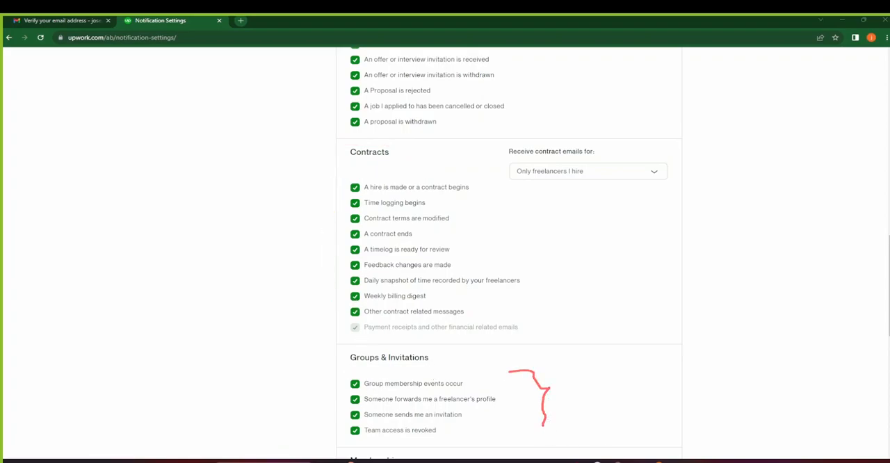
scroll("down", 3)
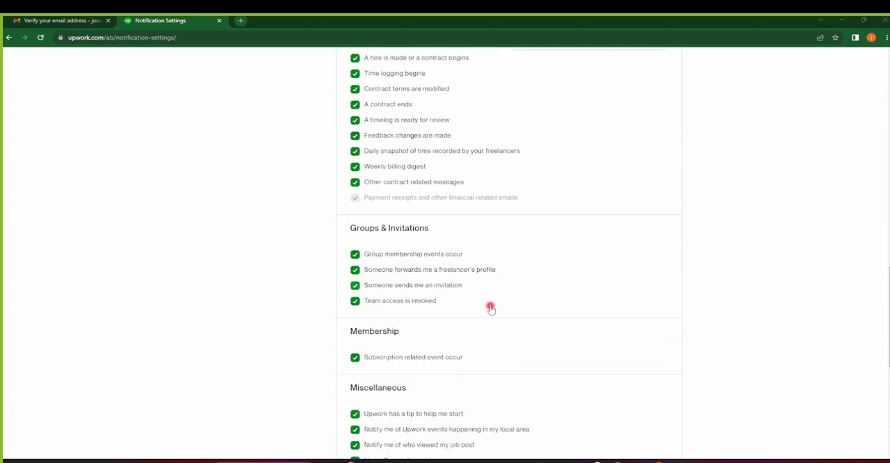
scroll("down", 3)
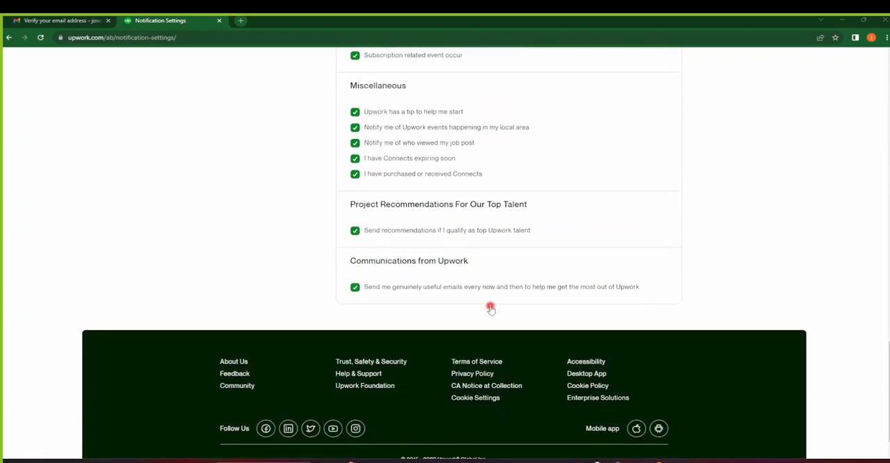
scroll("up", 3)
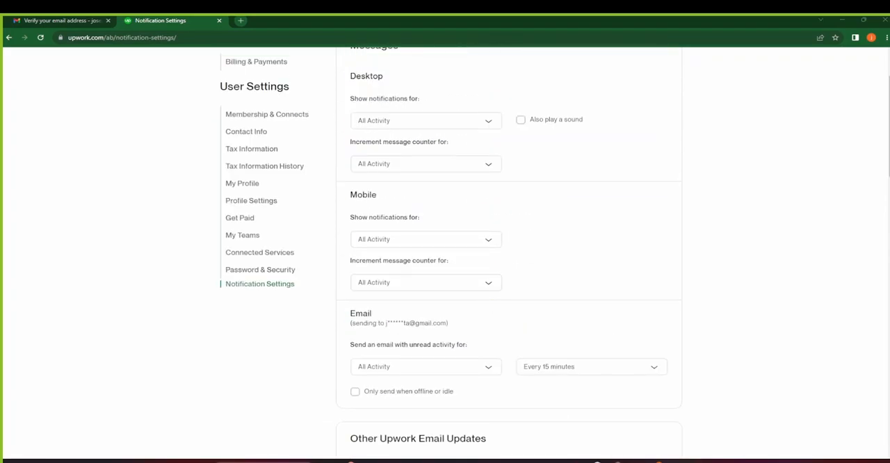